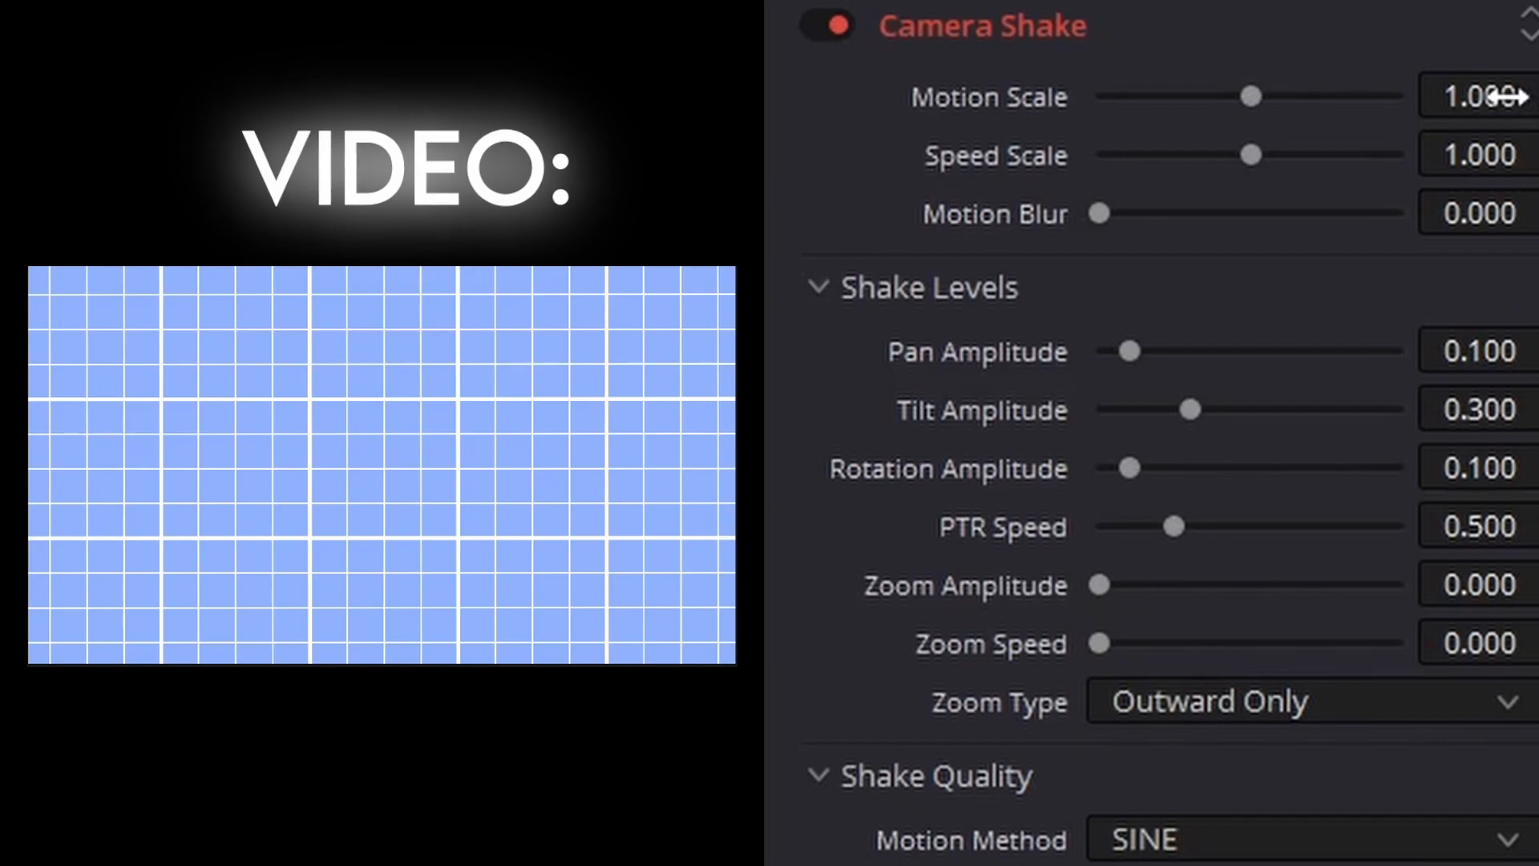
Lower the Camera Shake motion scale to 0.090 and adjust its speed scale
left_click_drag(1249, 96, 1115, 95)
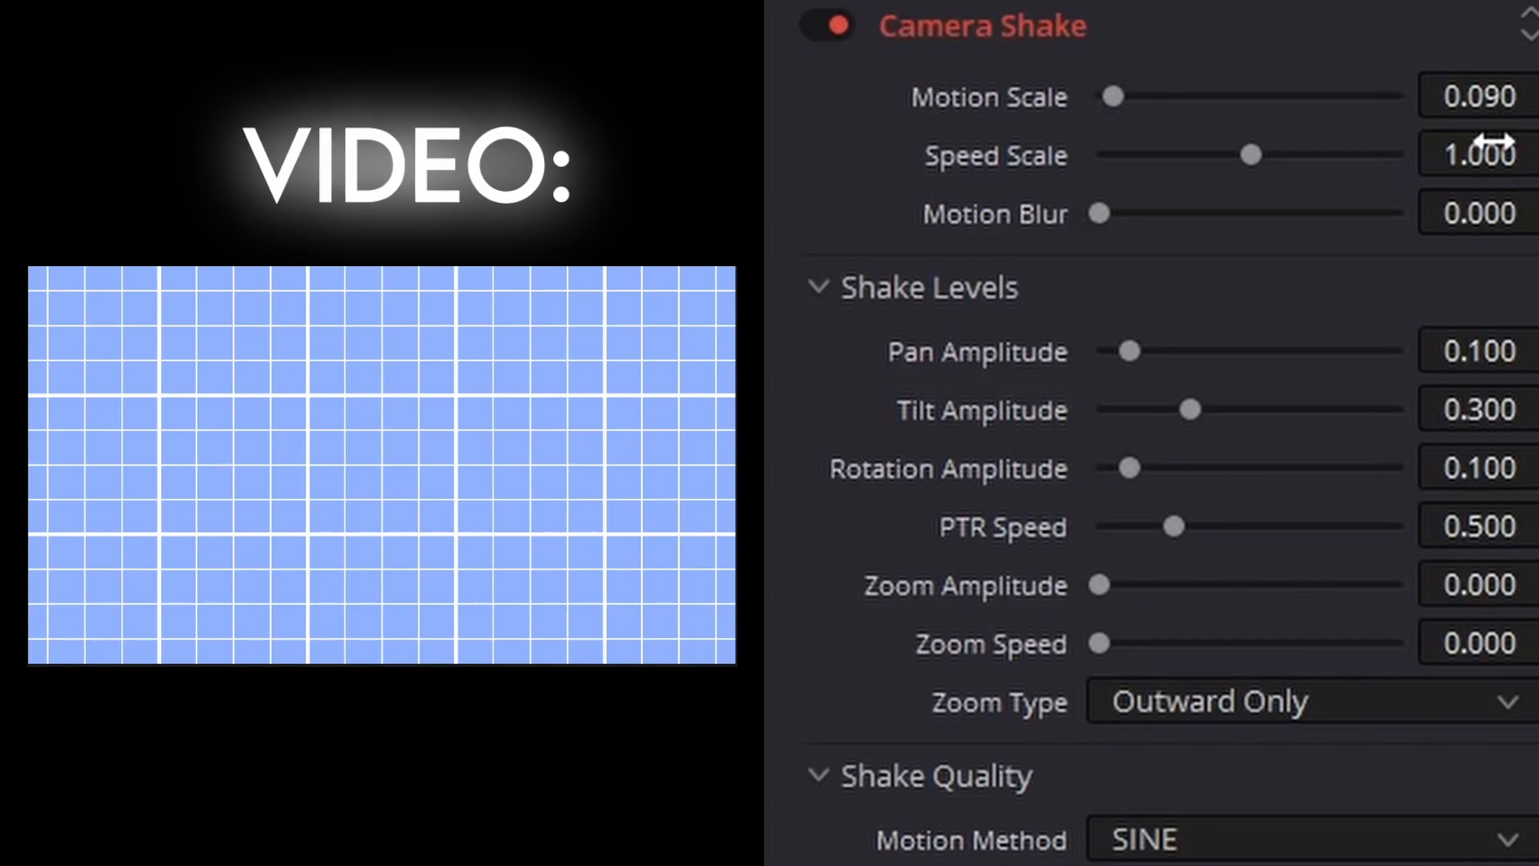
left_click_drag(1249, 155, 1112, 155)
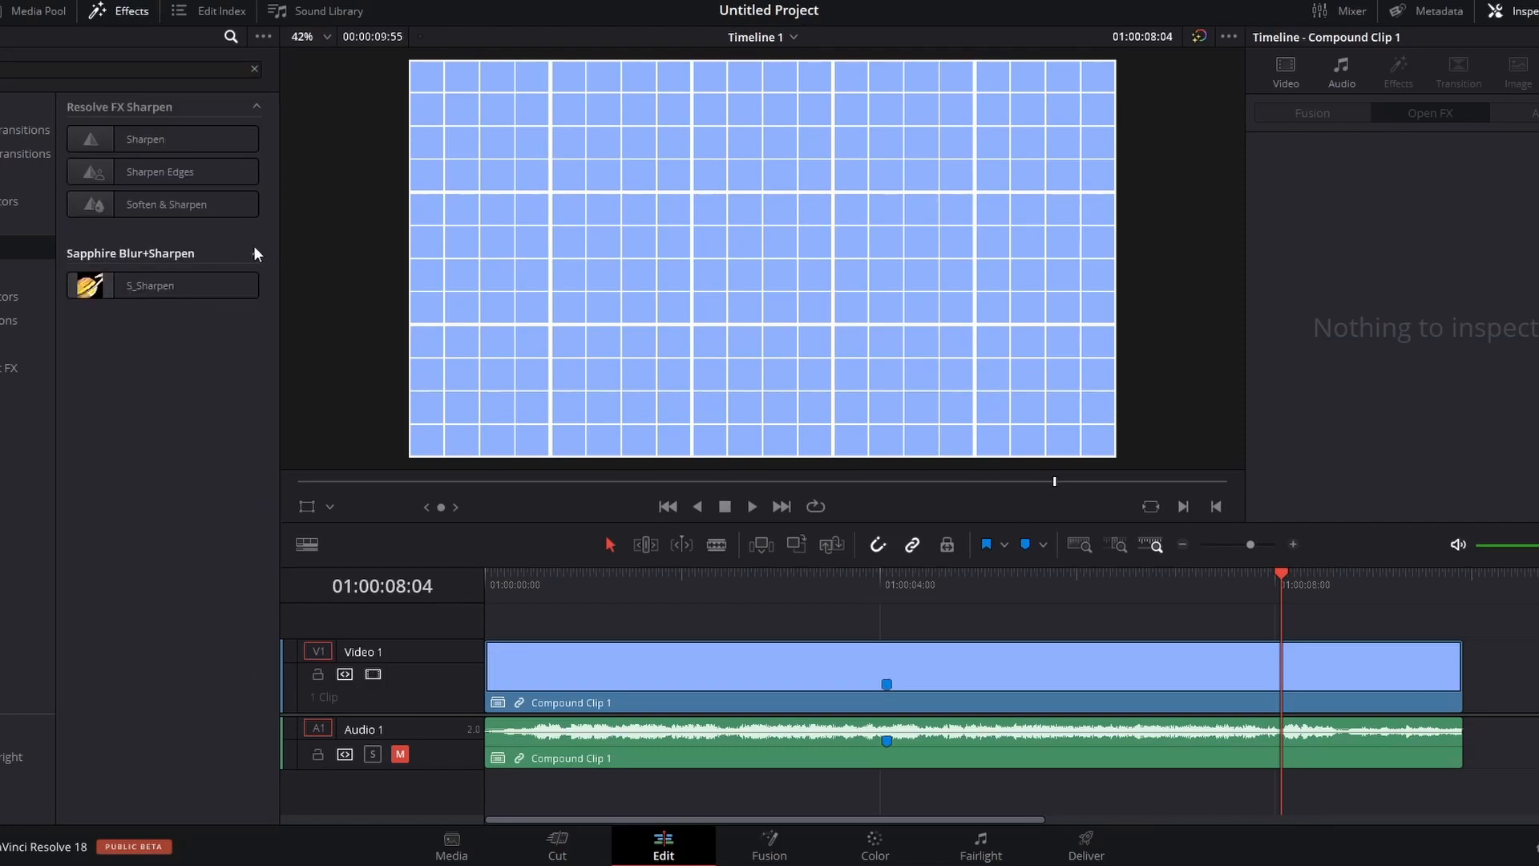
Open the grid clip in Fusion and add a Sharpen node found by searching 'shar'
left_click(254, 252)
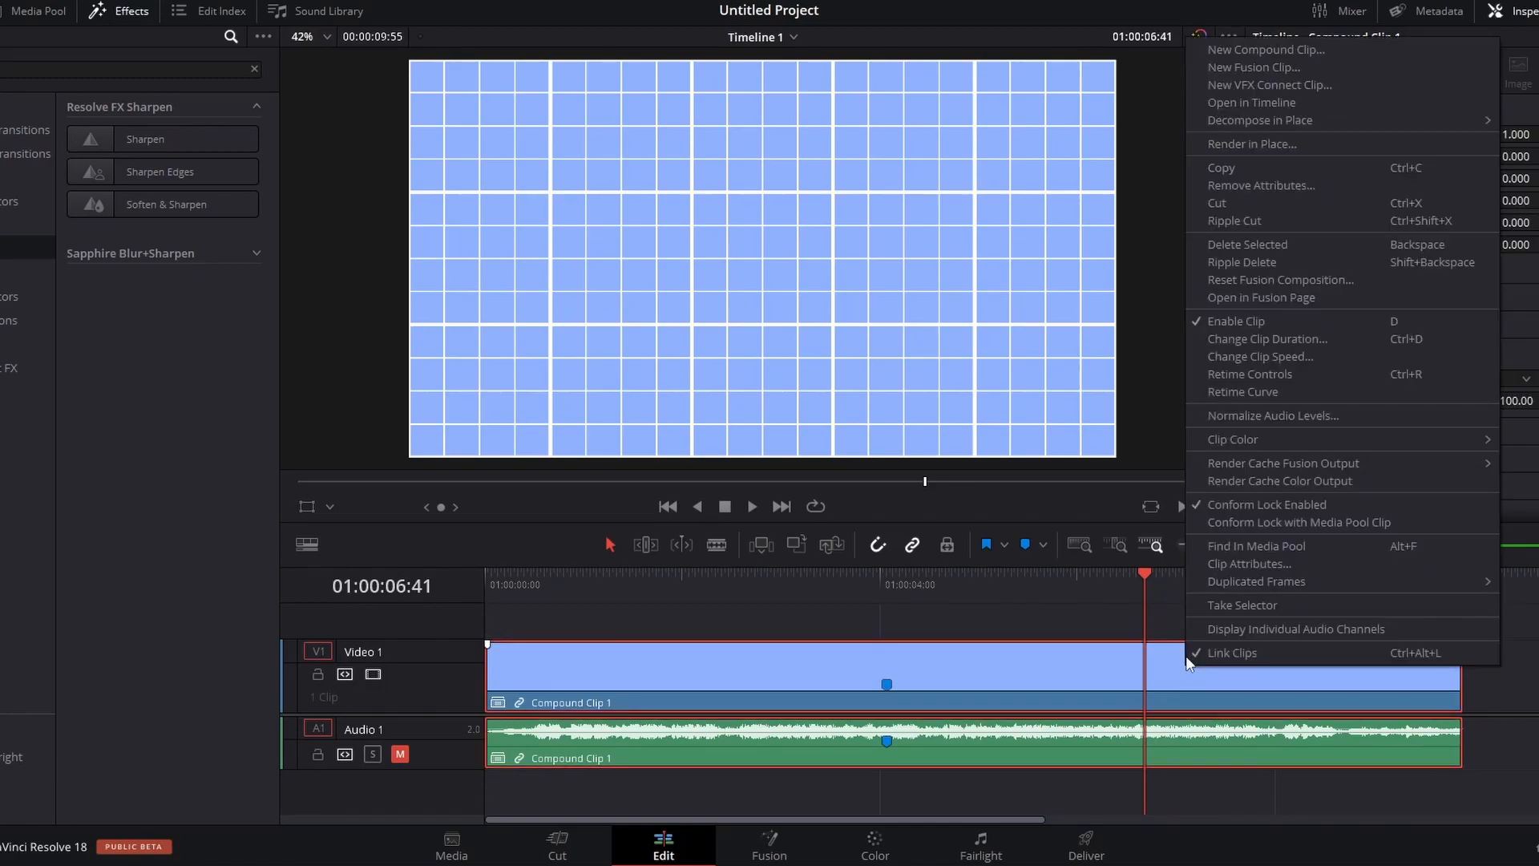
mouse_move(1262, 298)
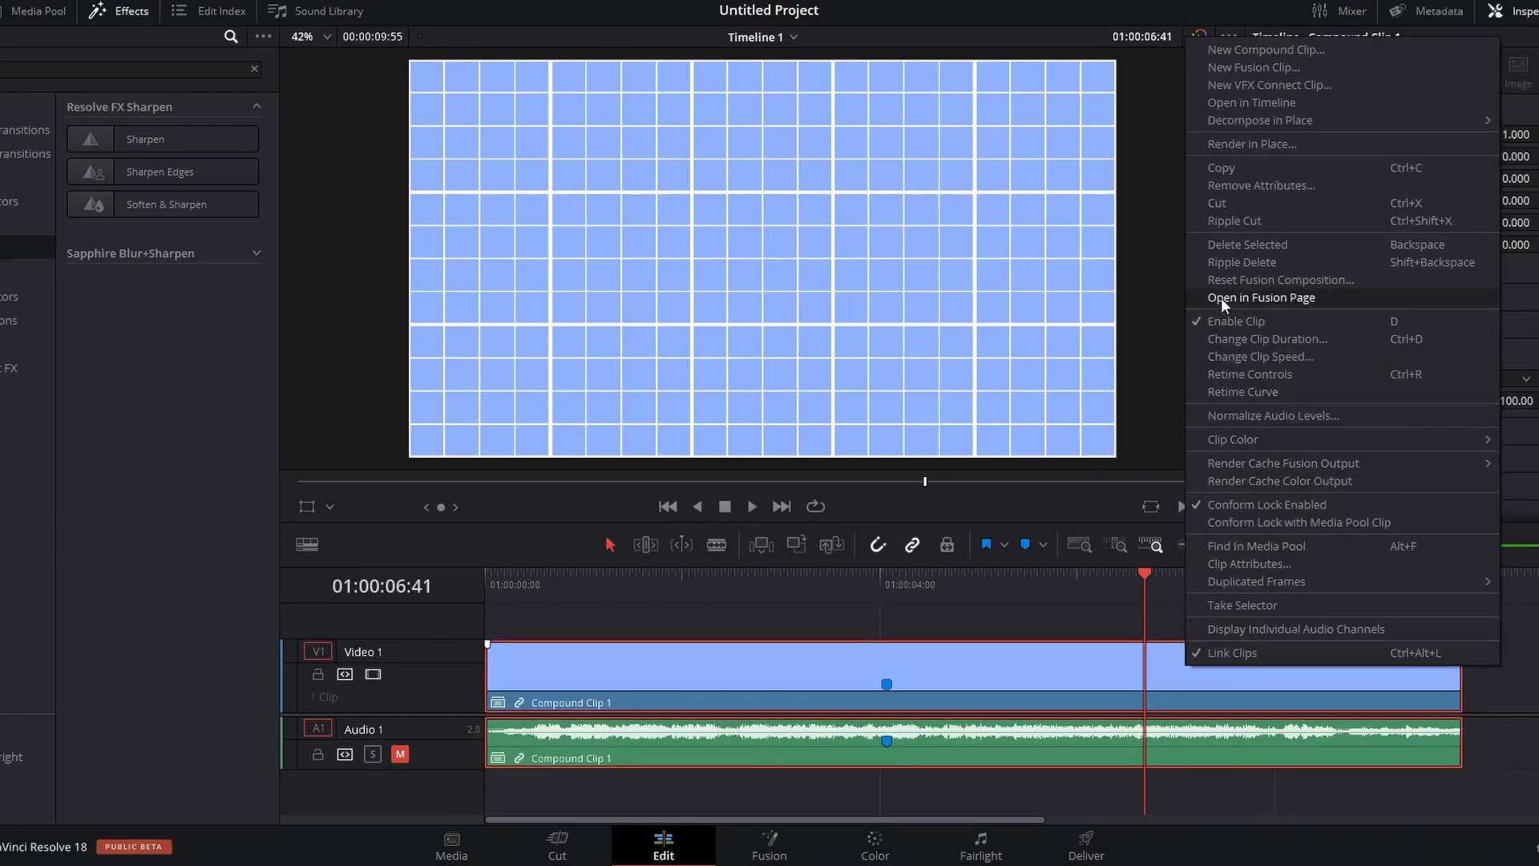
left_click(1262, 297)
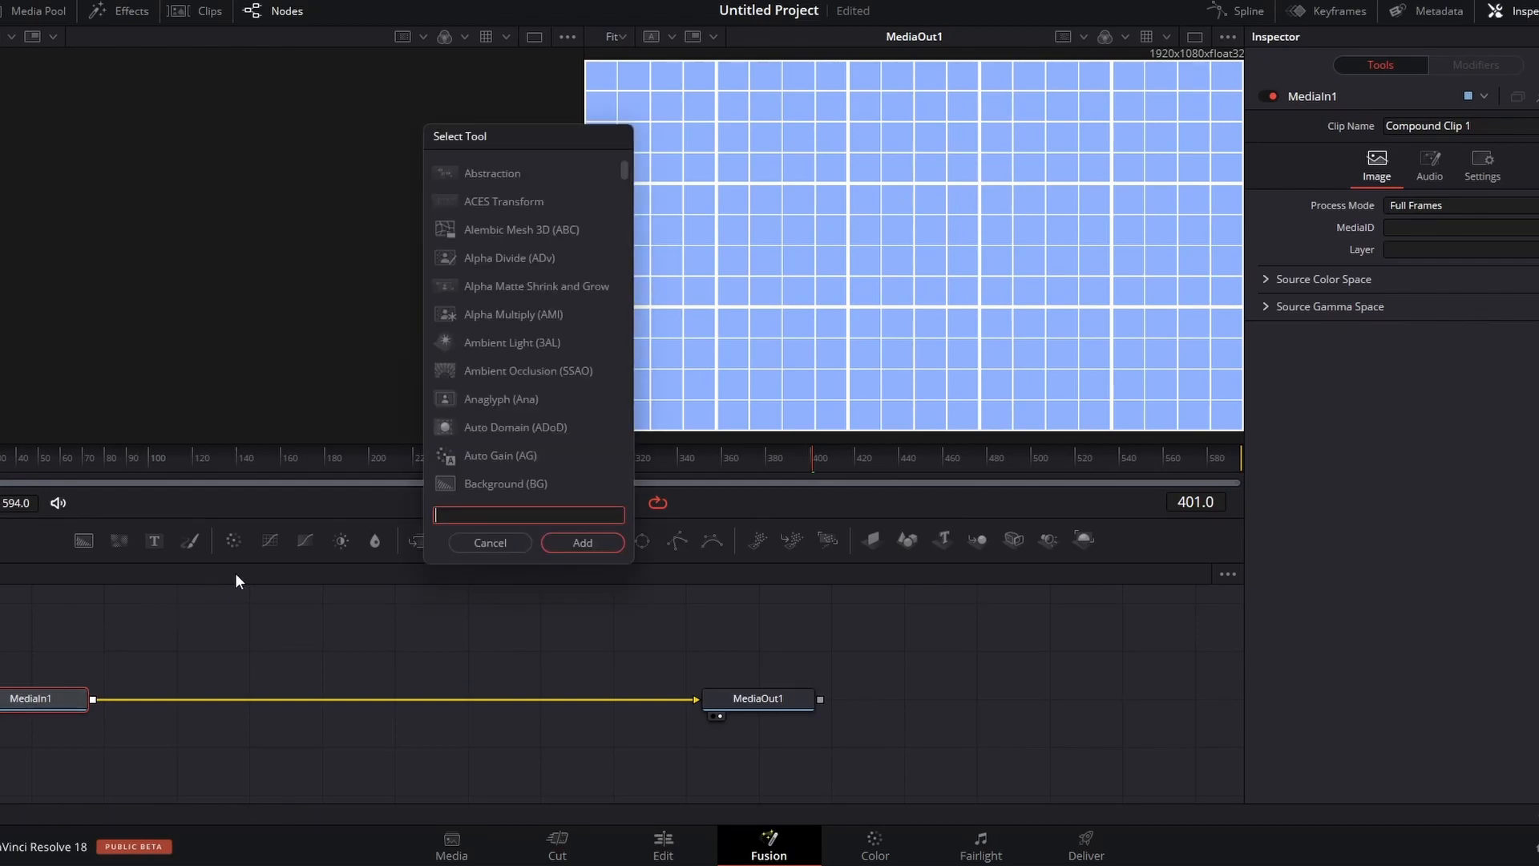
mouse_move(260, 294)
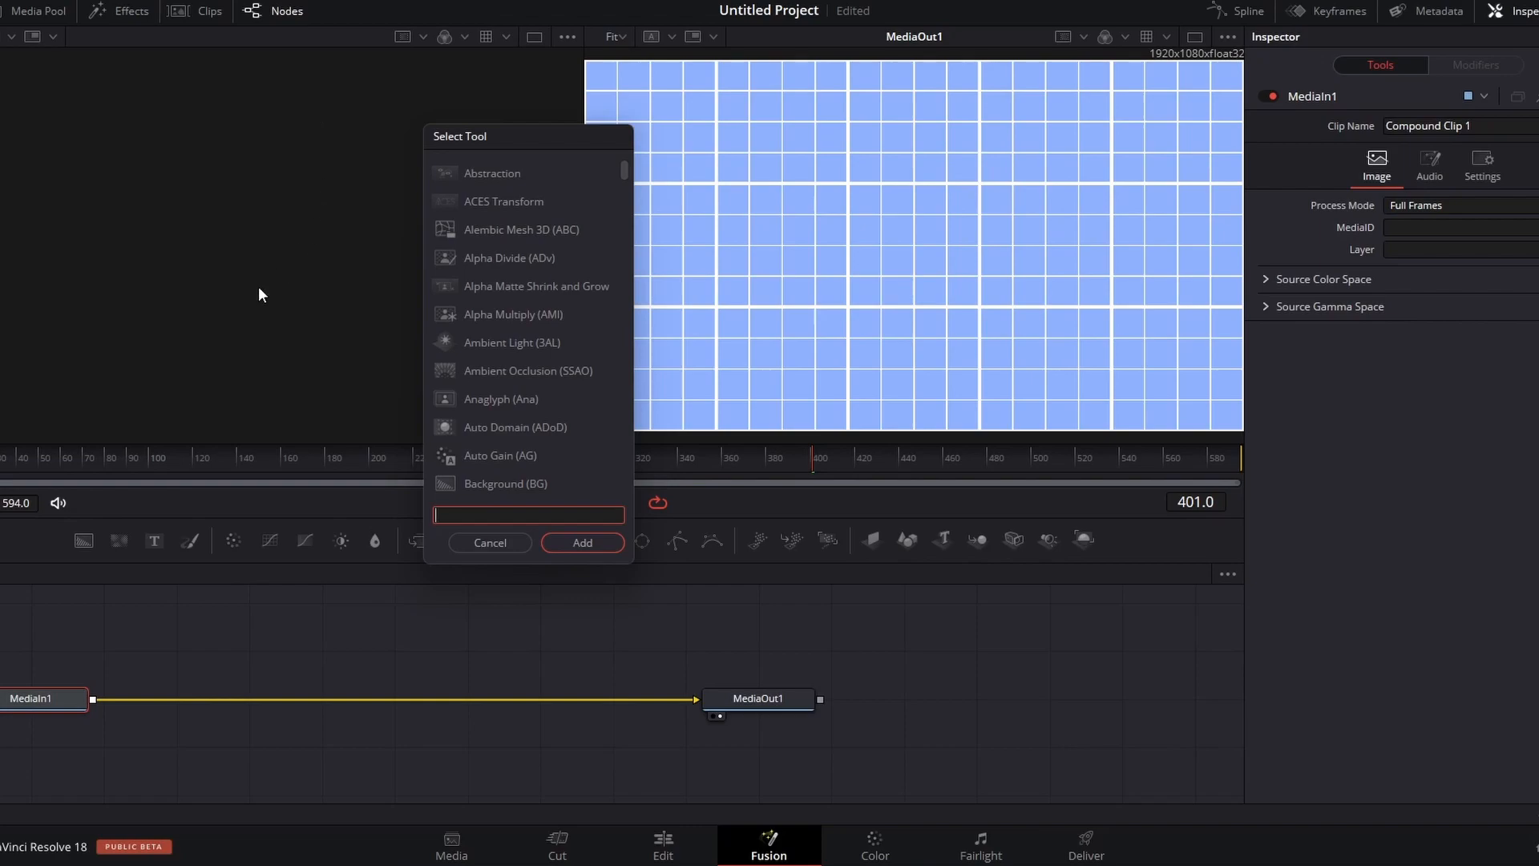
type("shar")
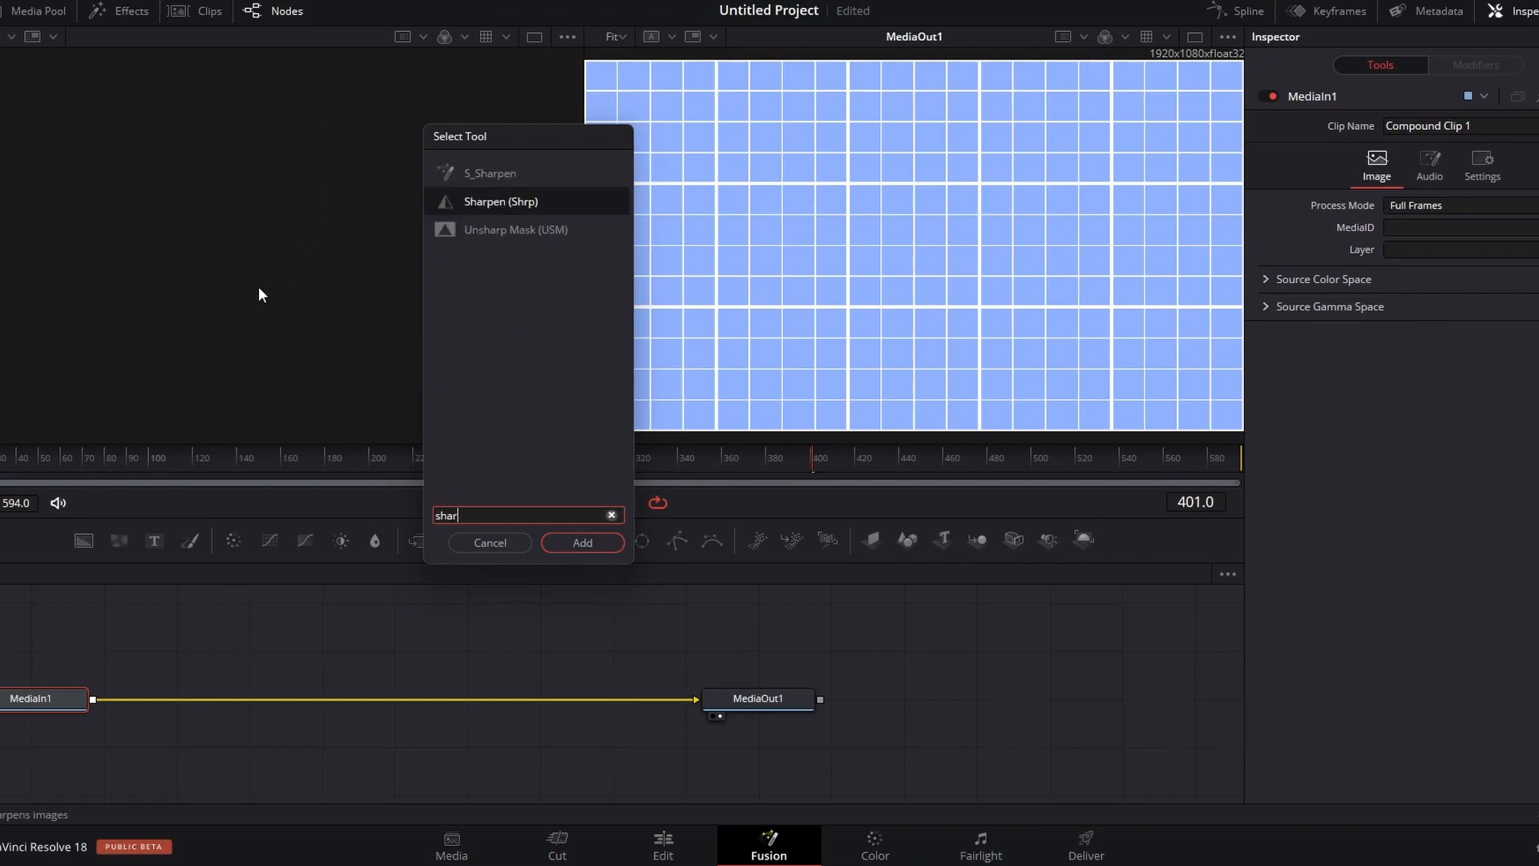
left_click(581, 543)
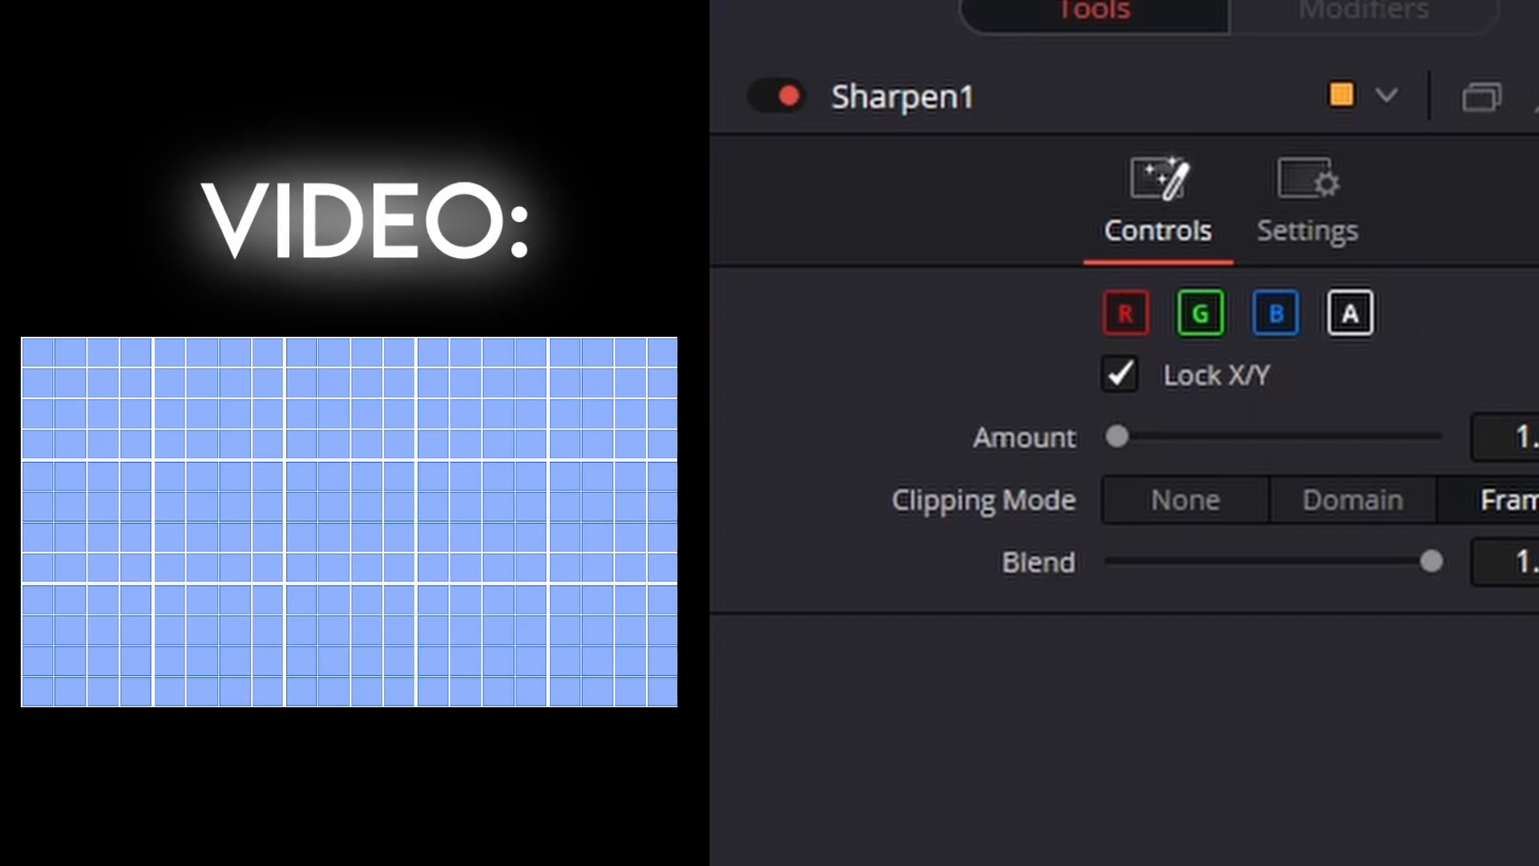
Turn down the Sharpen1 amount and edit its Blend value
left_click_drag(1117, 436, 1114, 456)
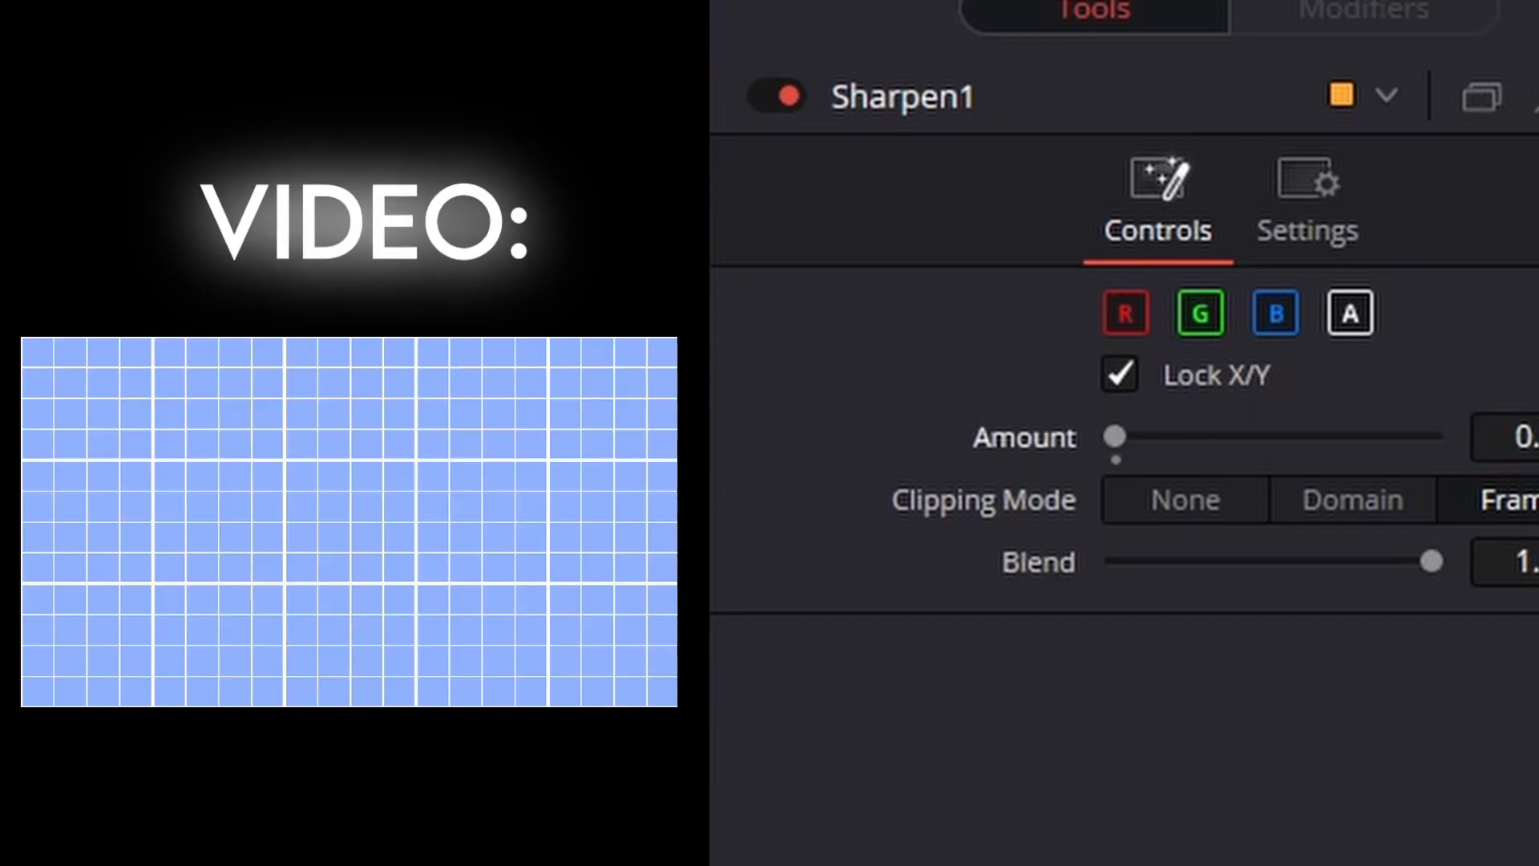
left_click(1527, 436)
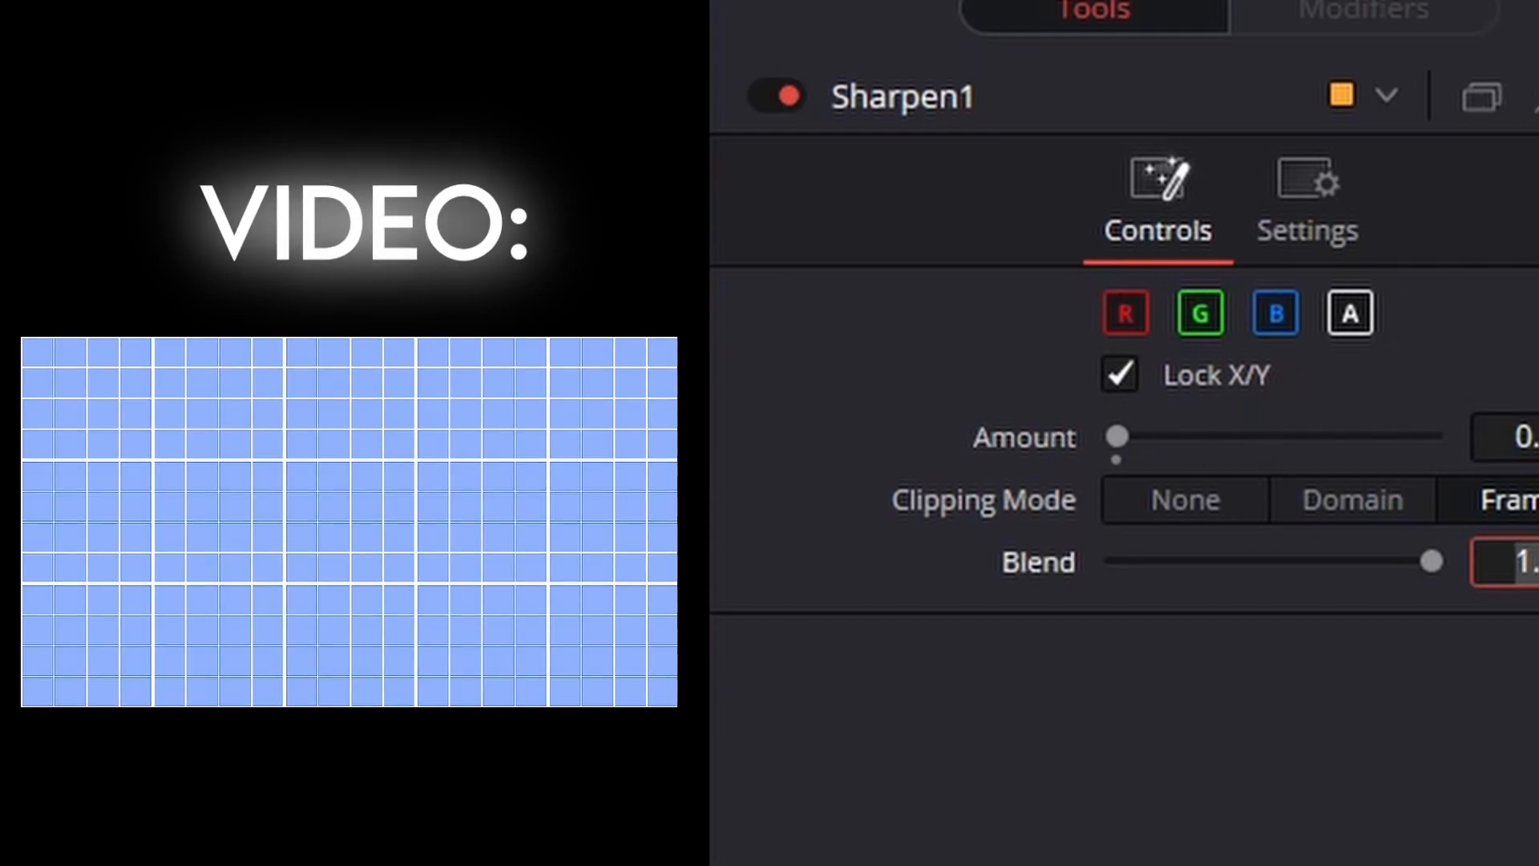
left_click(1349, 313)
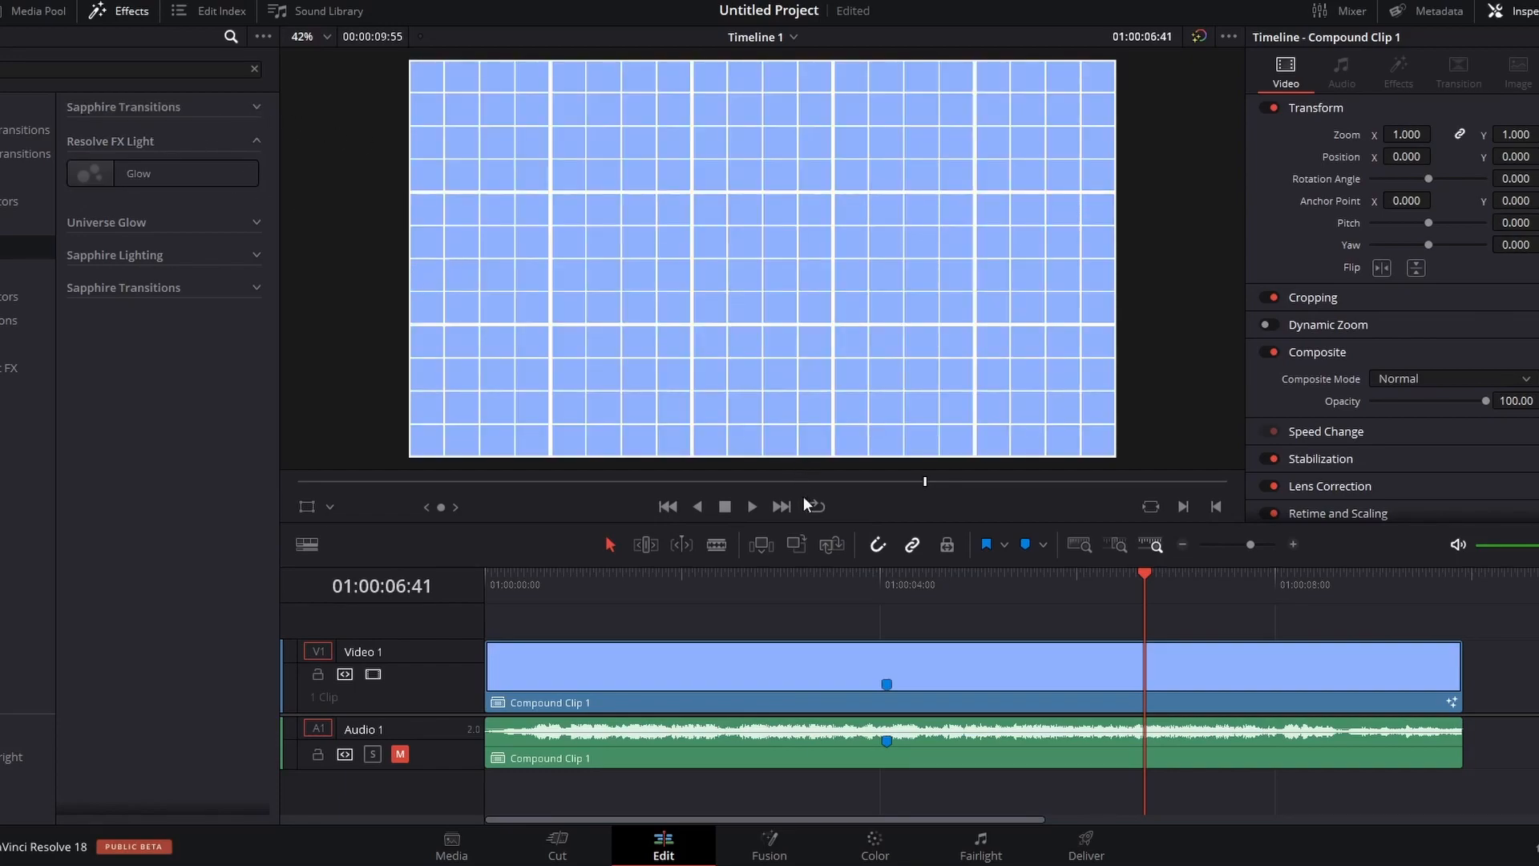
Apply Resolve FX Glow to the grid, tweak it, and change the Soft Glow threshold
left_click_drag(161, 173, 844, 587)
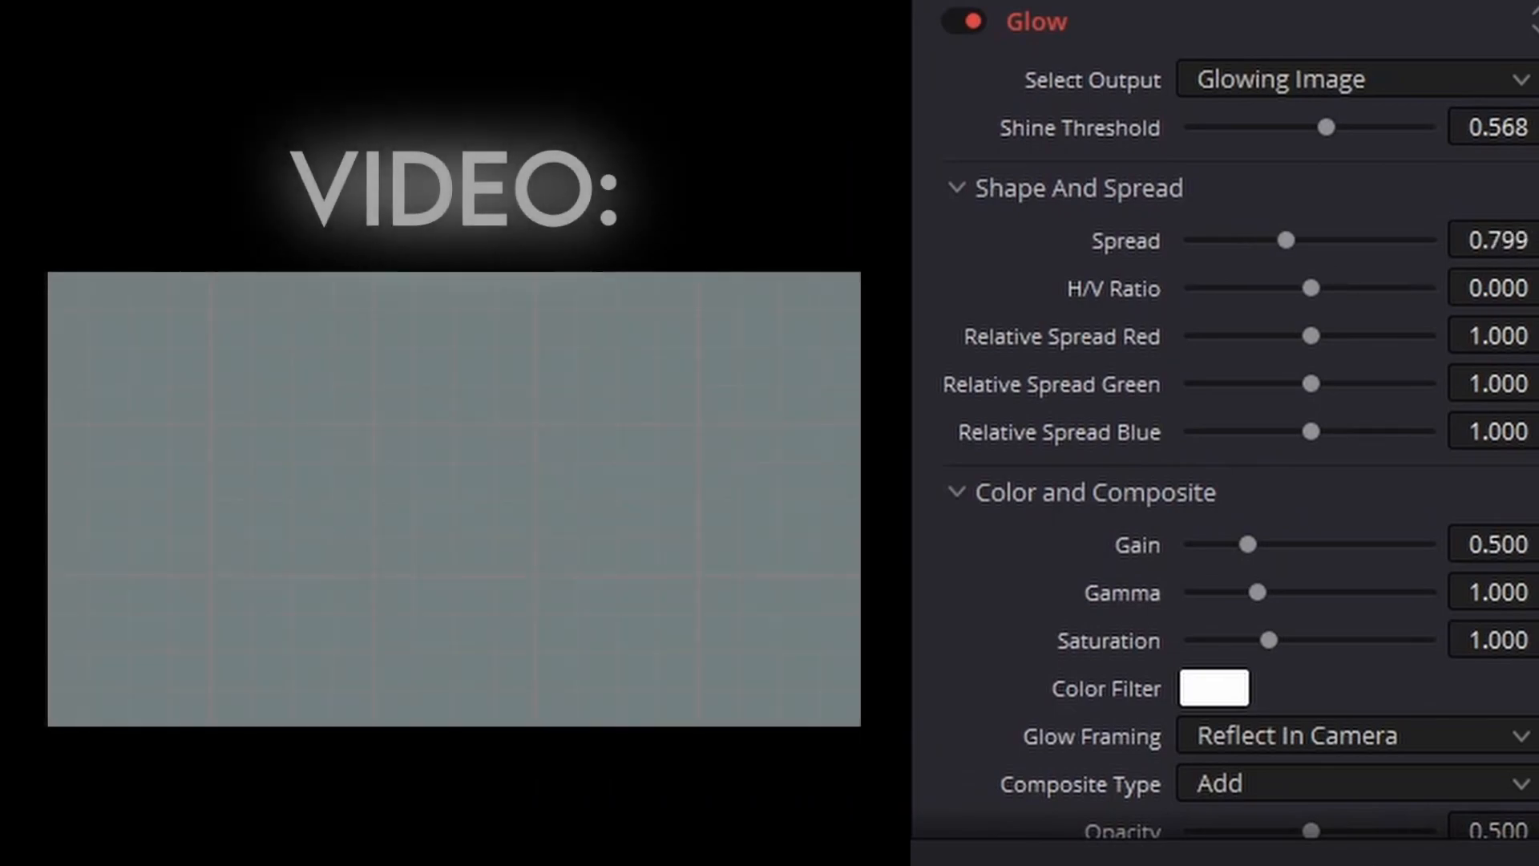
left_click_drag(1288, 240, 1342, 239)
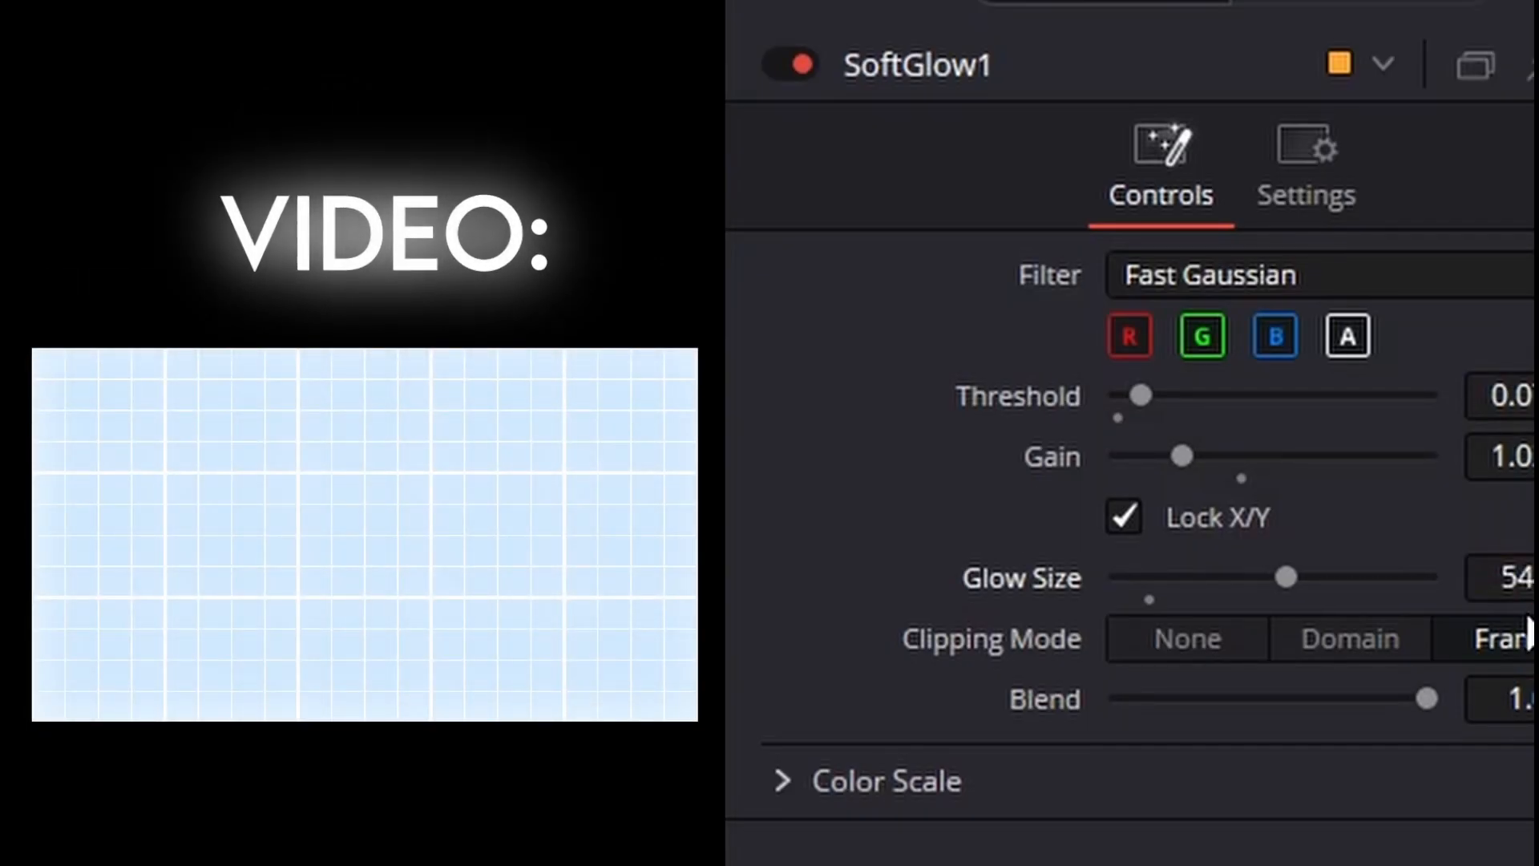
left_click(1517, 395)
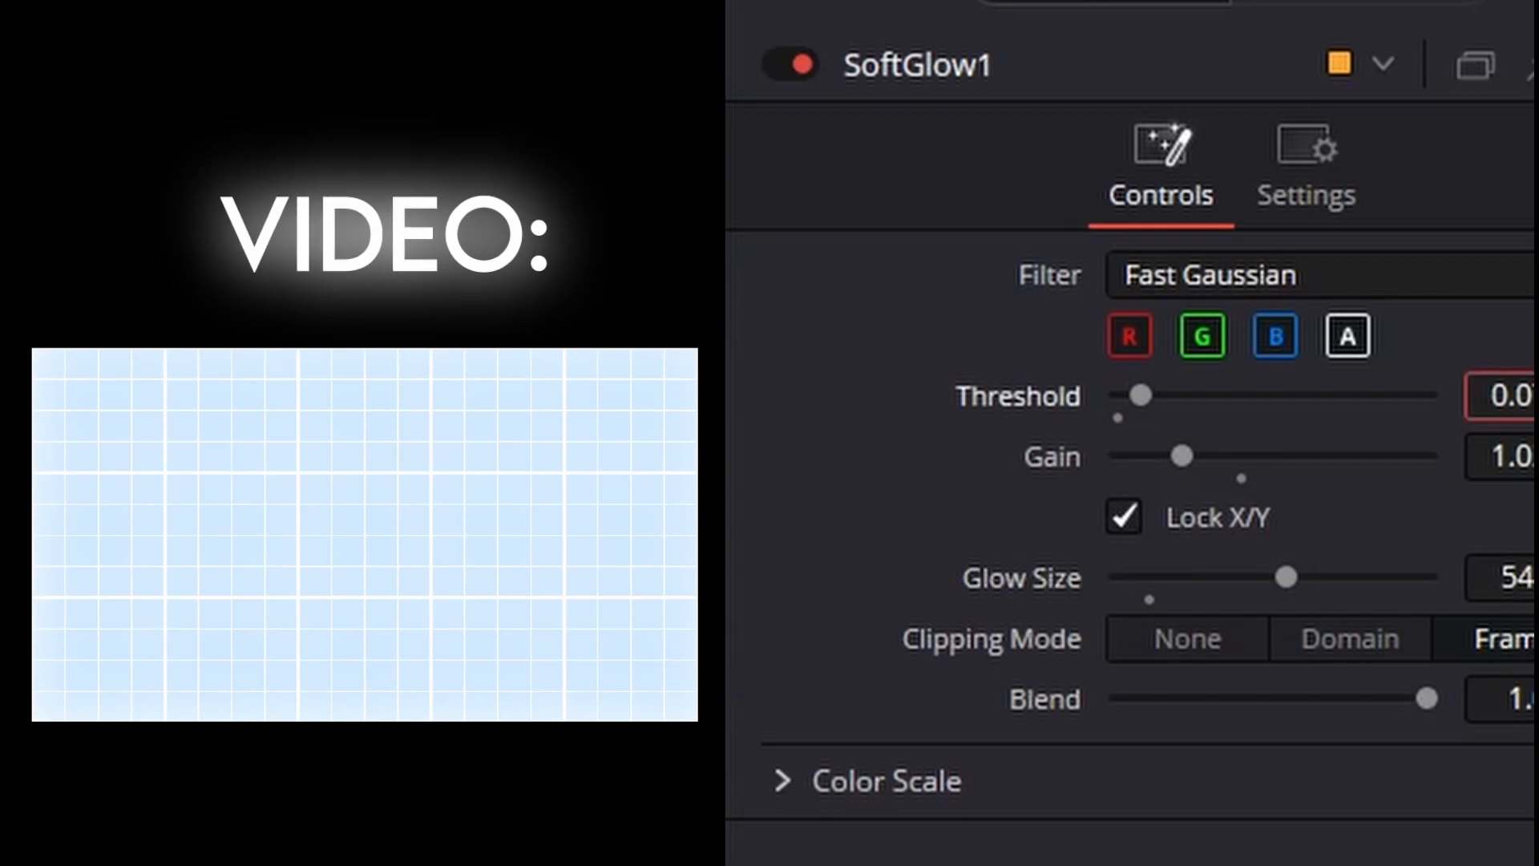
left_click_drag(1137, 395, 1198, 394)
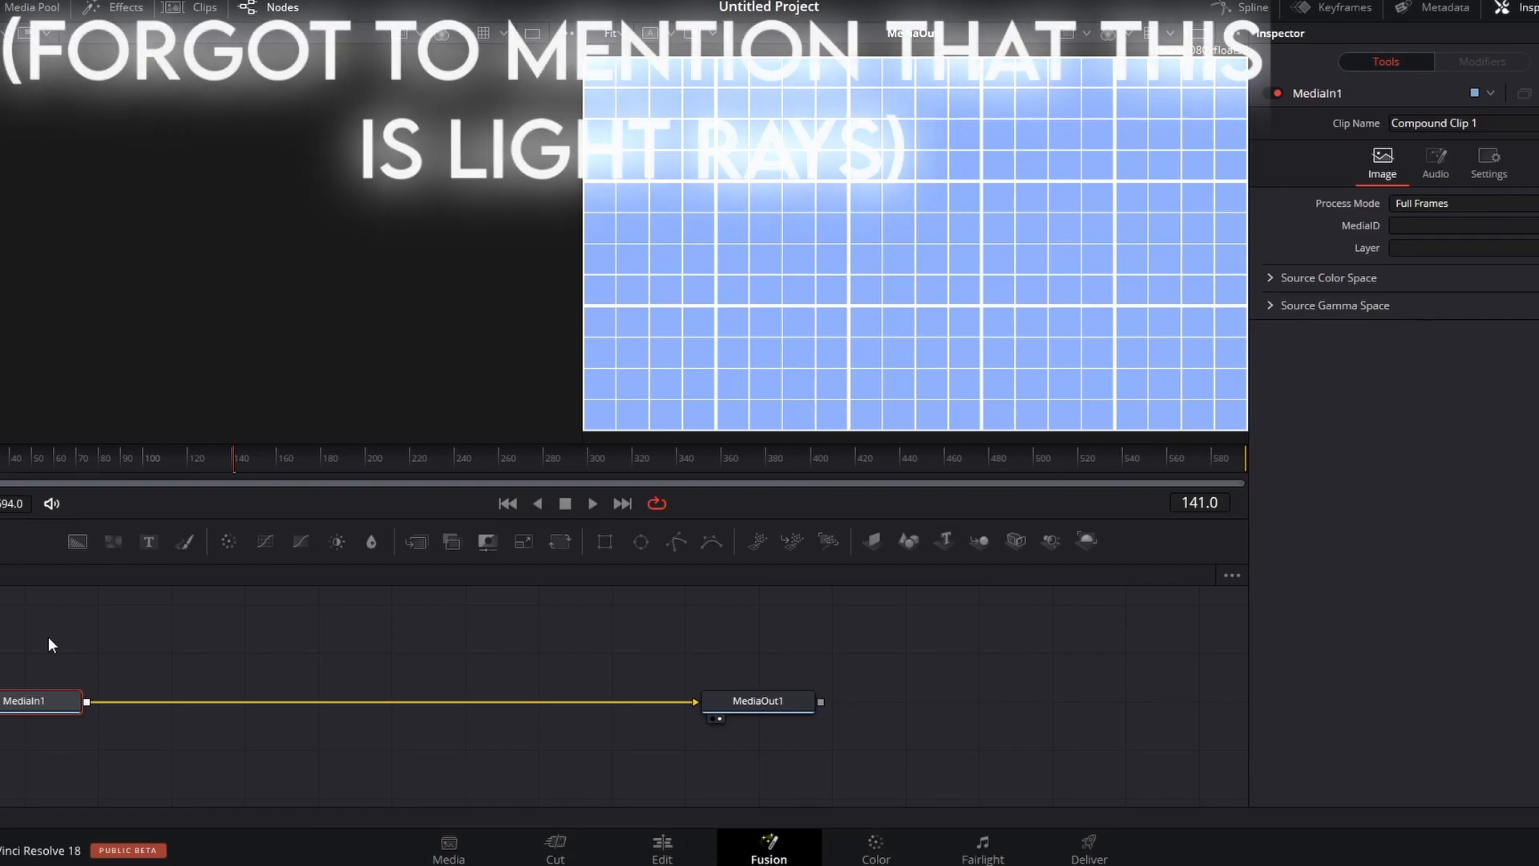
Add a Light Rays node found by searching 'light'
left_click(336, 541)
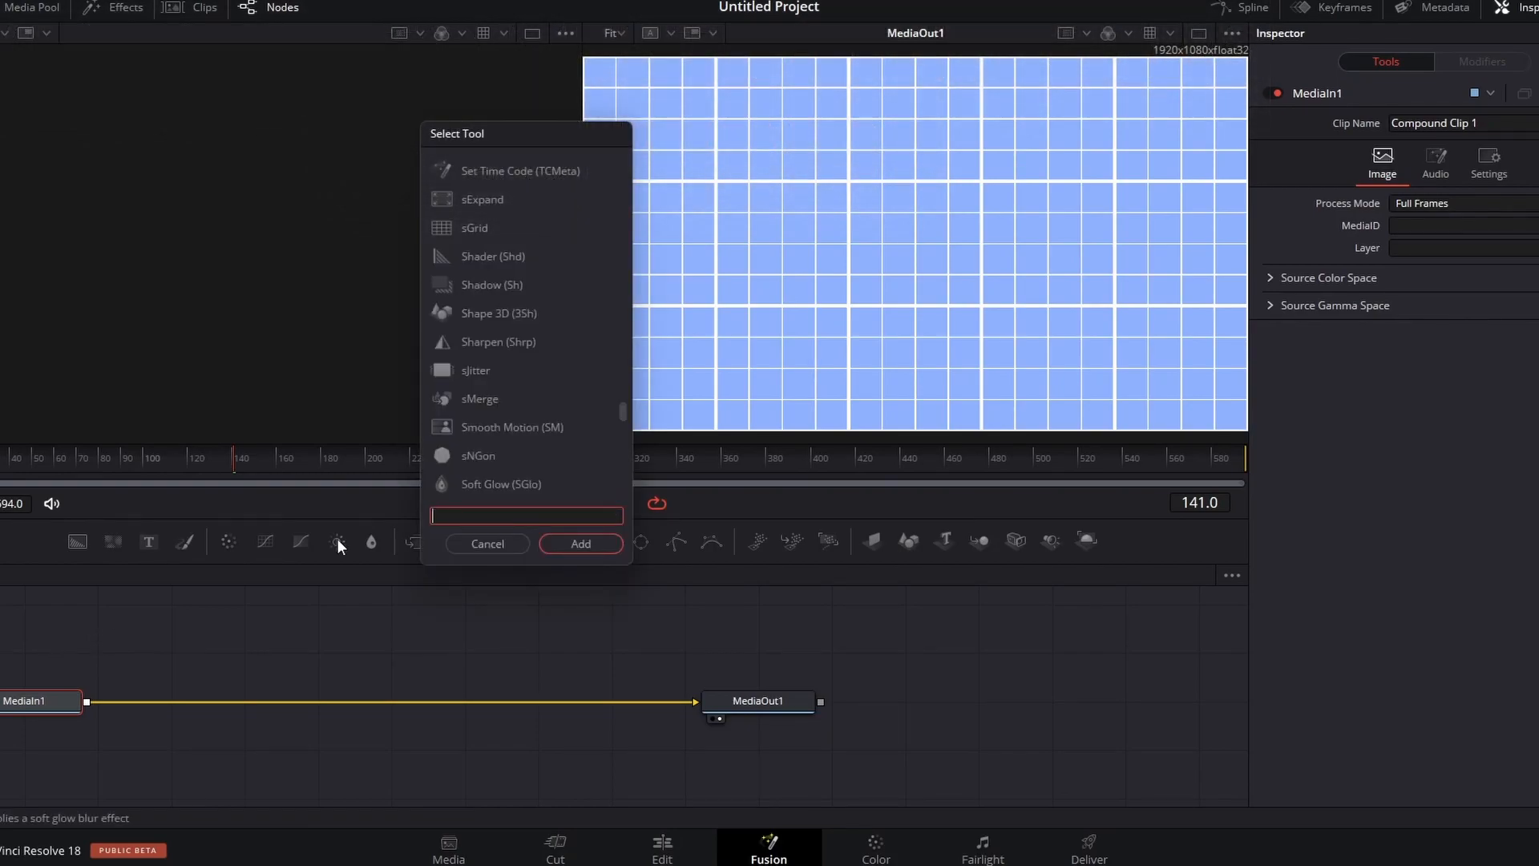
type("light Rays")
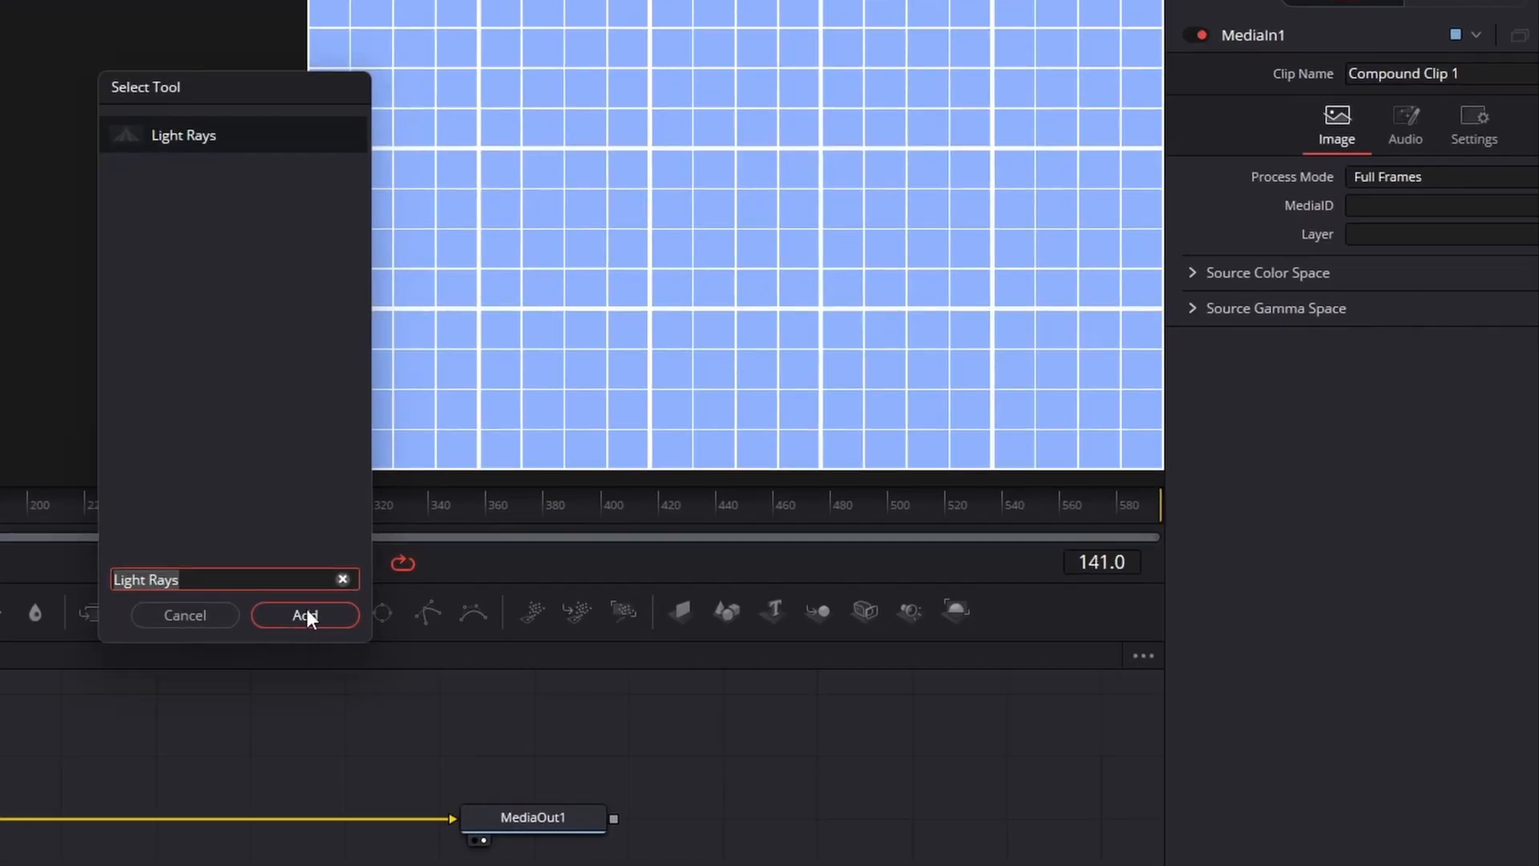
left_click(305, 615)
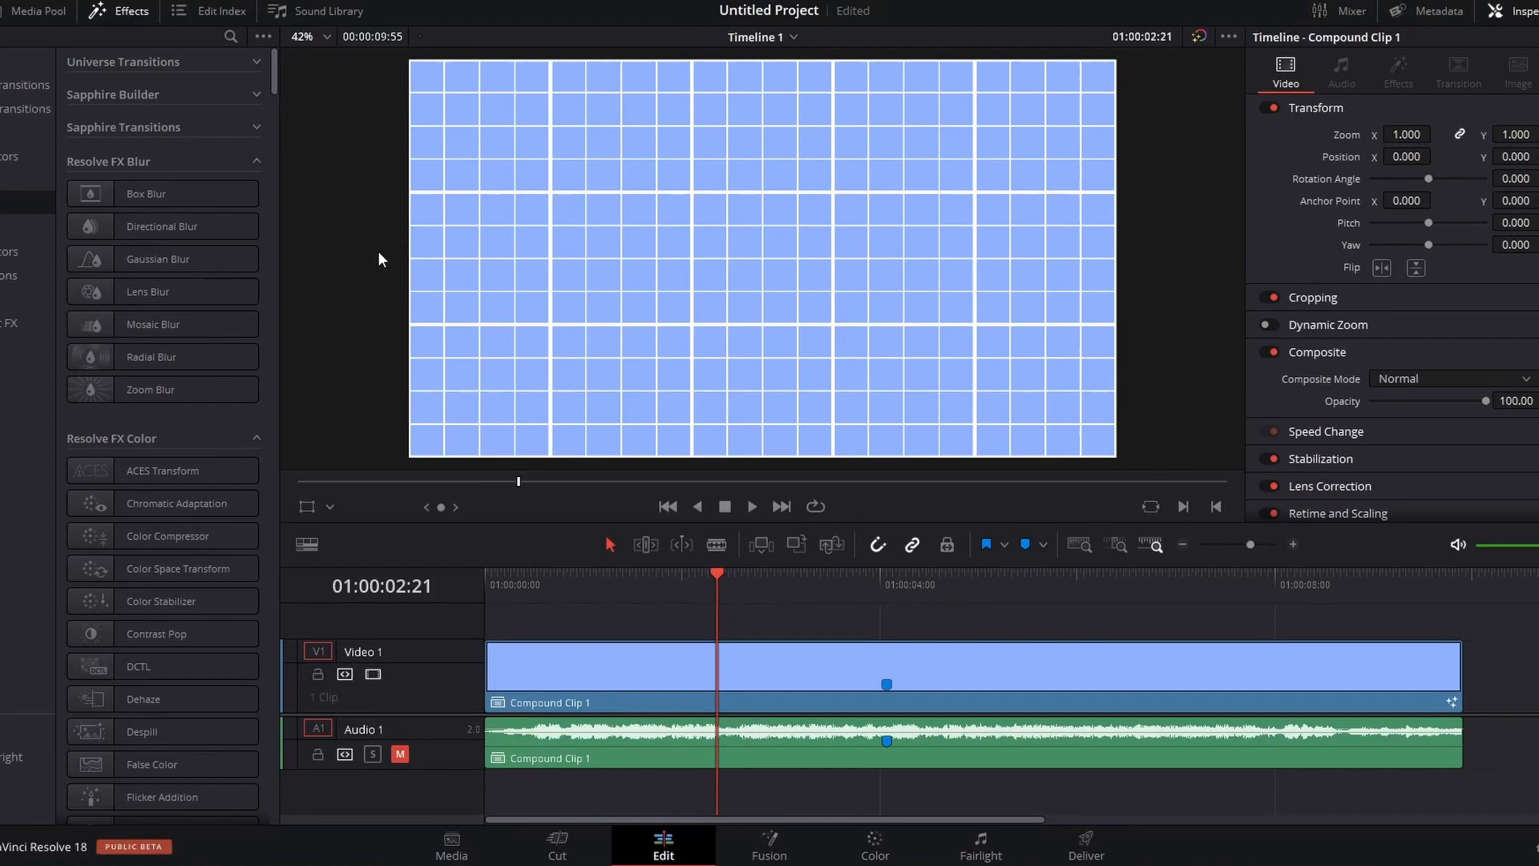
mouse_move(336, 306)
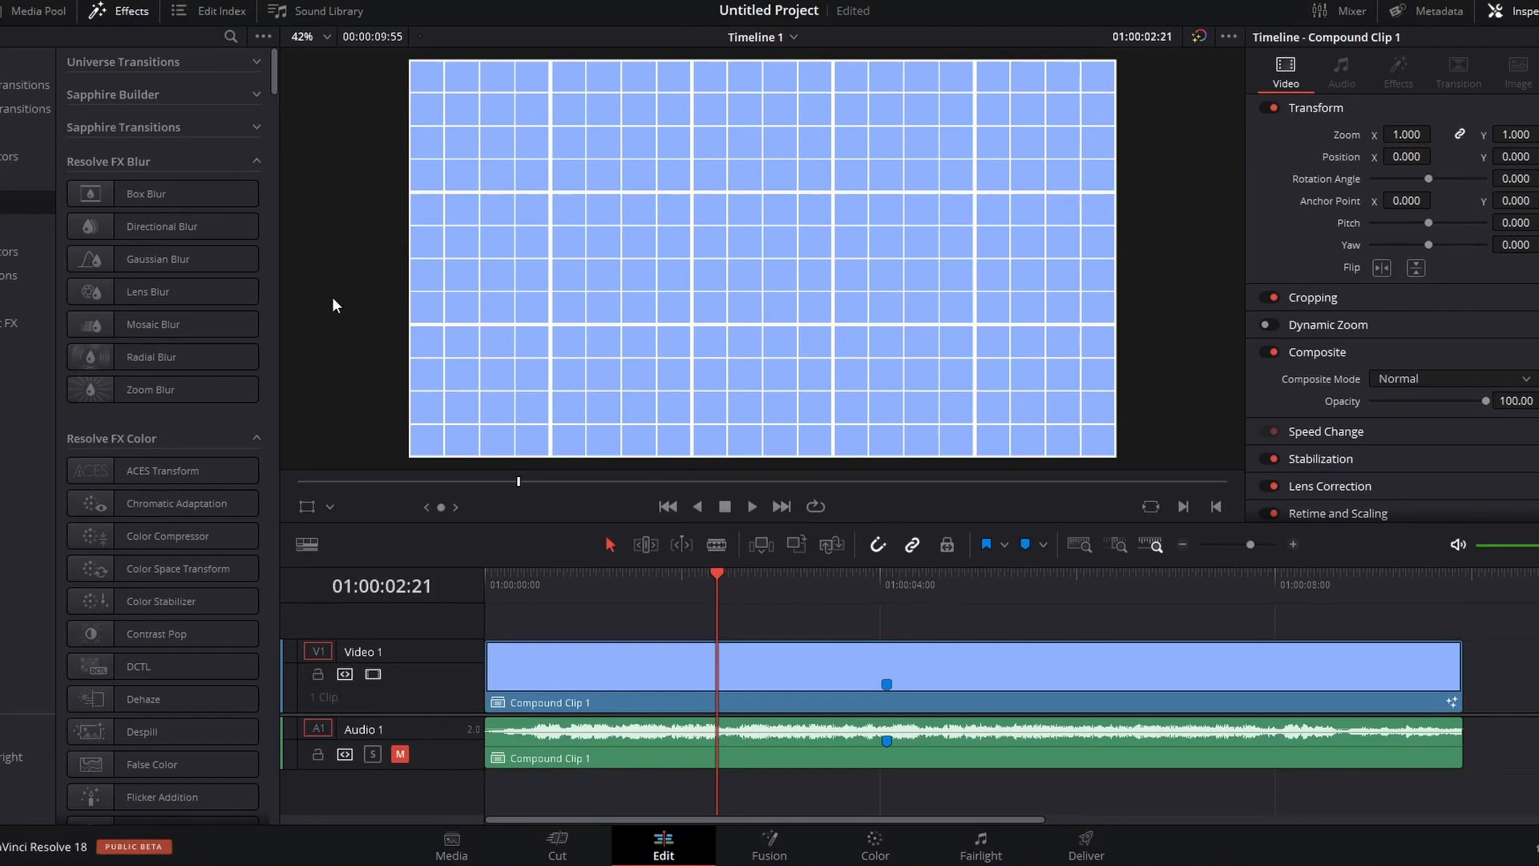
Search the node tools for 'Color Corrector'
left_click(768, 842)
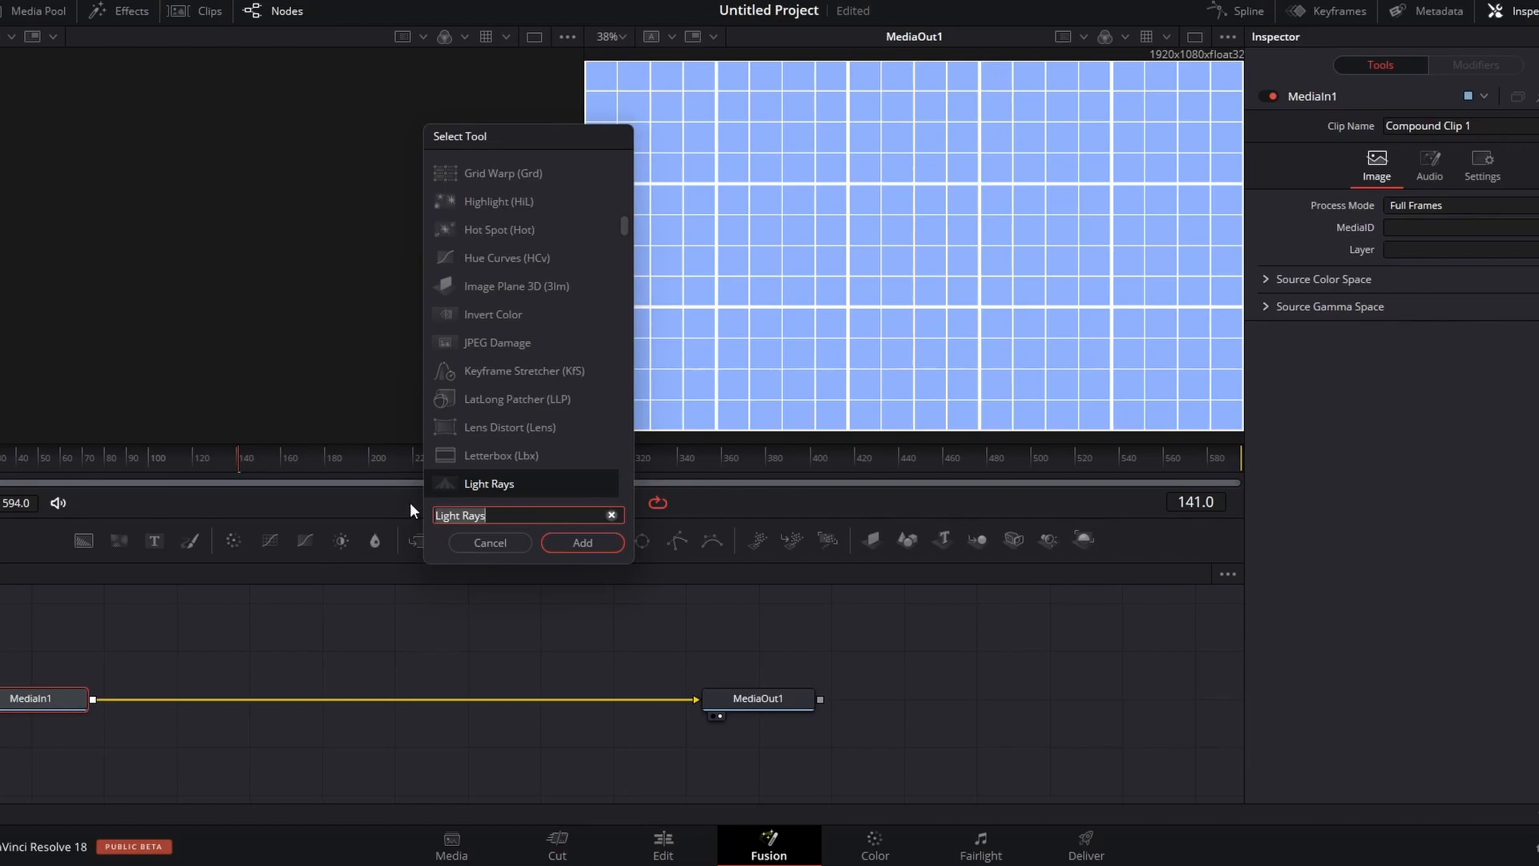
type("color")
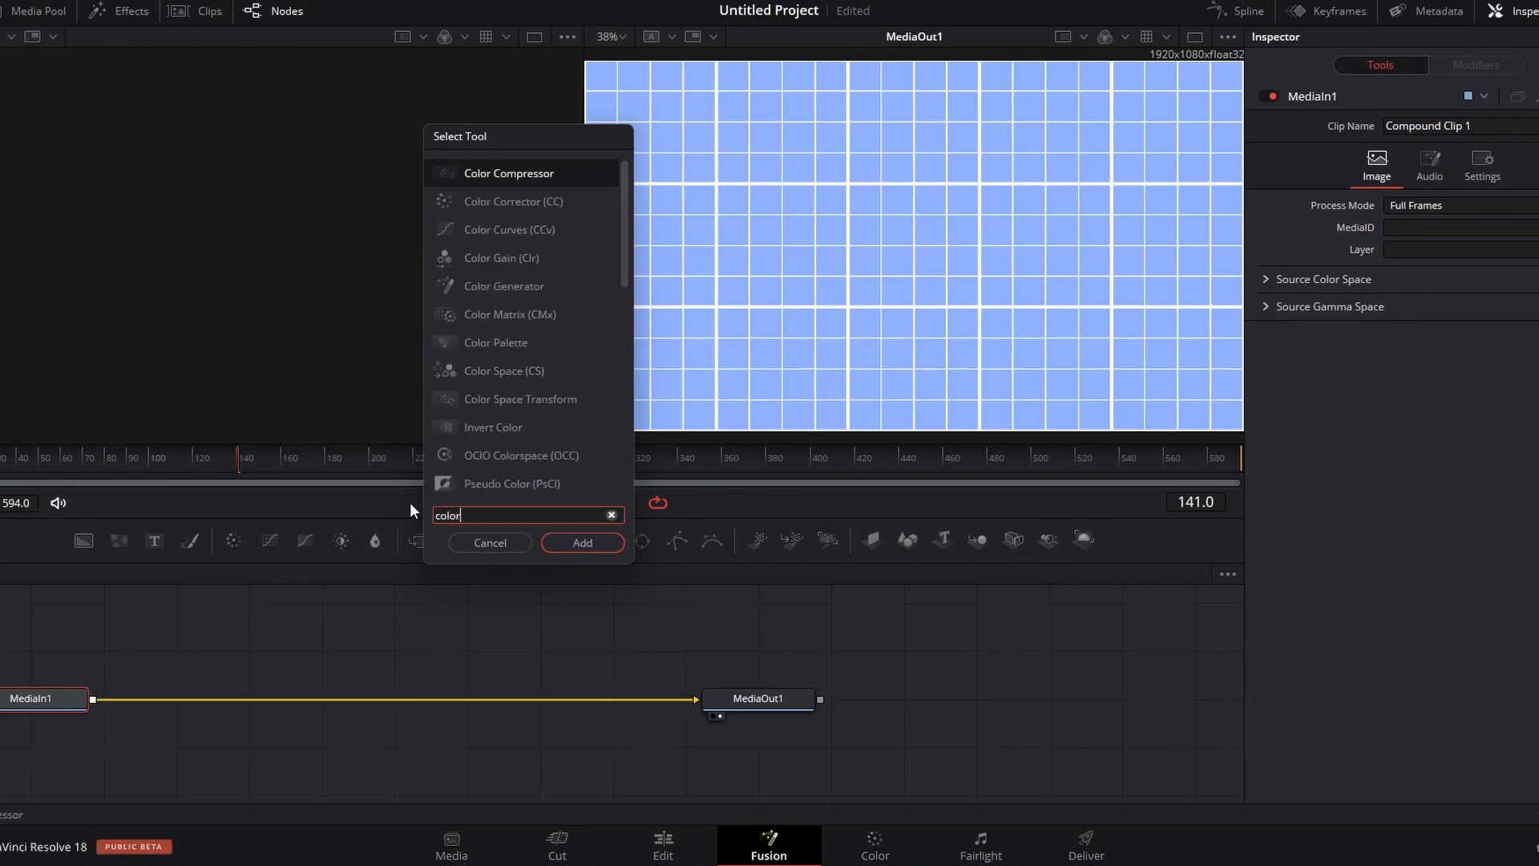
type("Color Corrector")
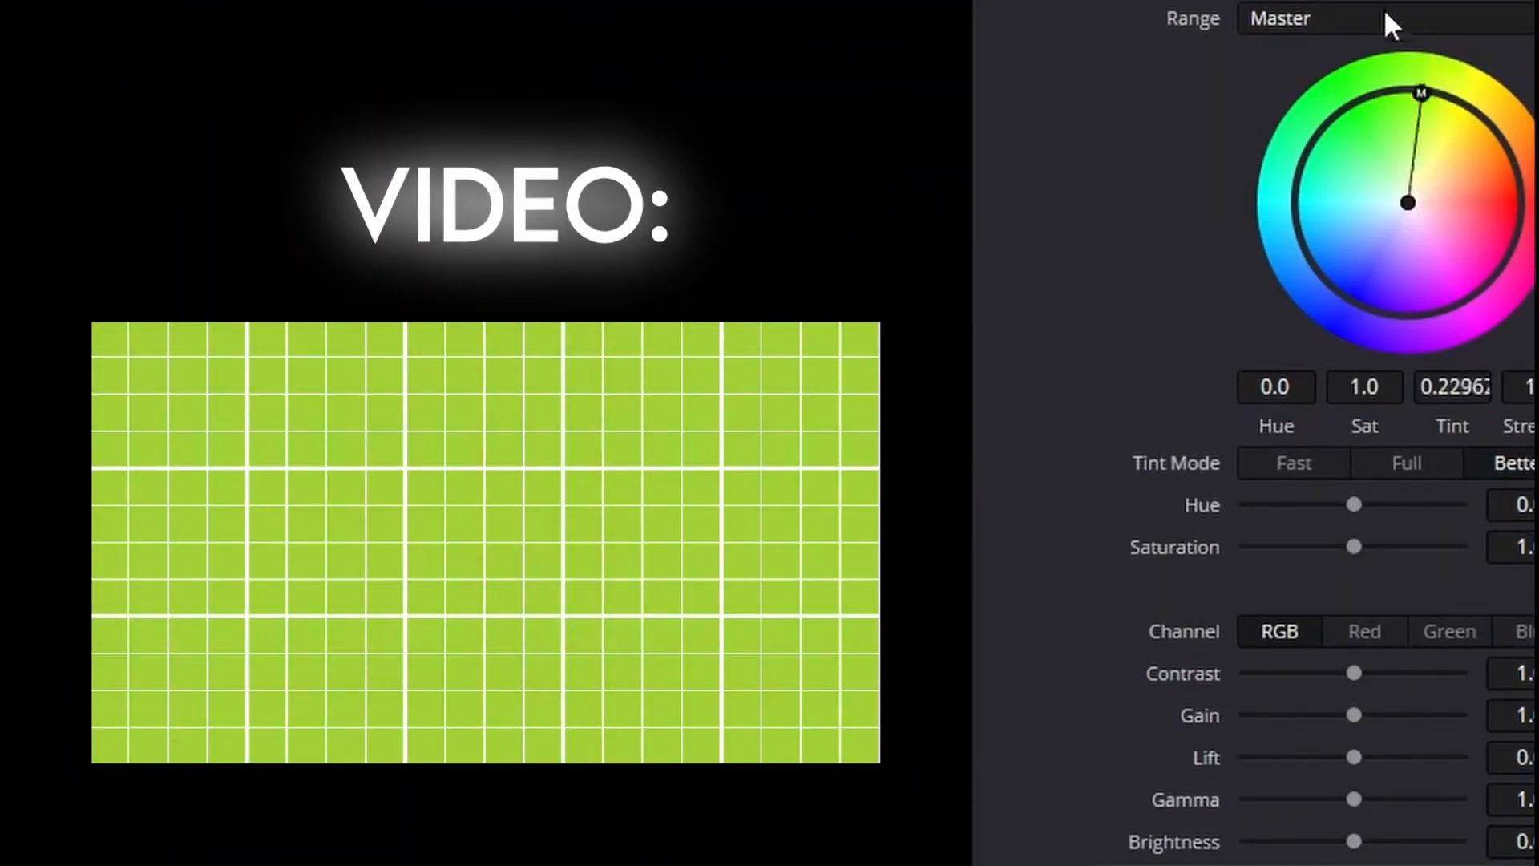
Shift the grid's tint from green to blue and set a moderate saturation
left_click_drag(1420, 93, 1334, 288)
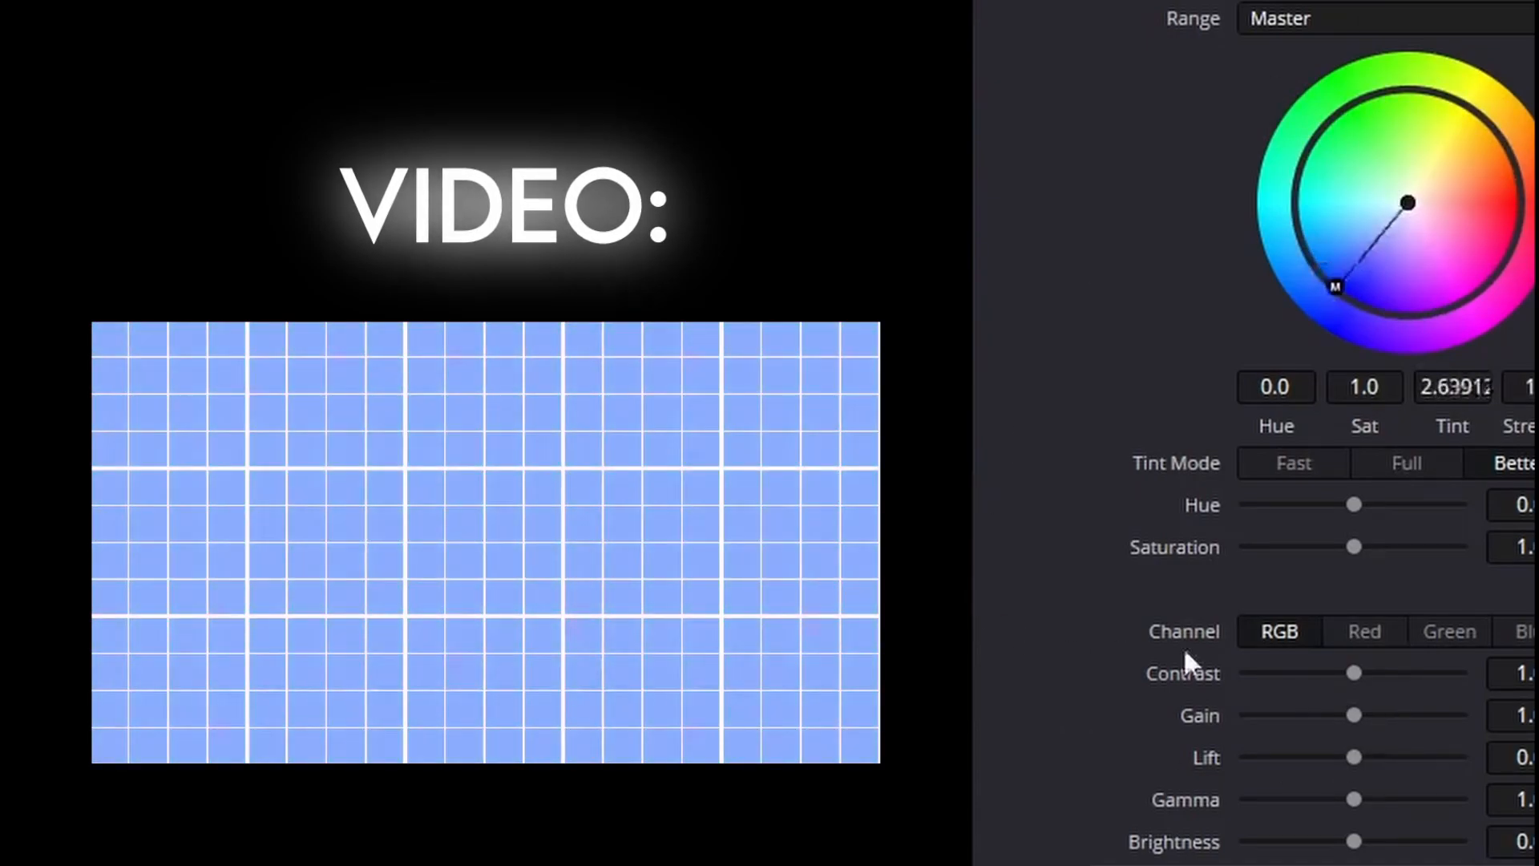
left_click_drag(1334, 287, 1384, 230)
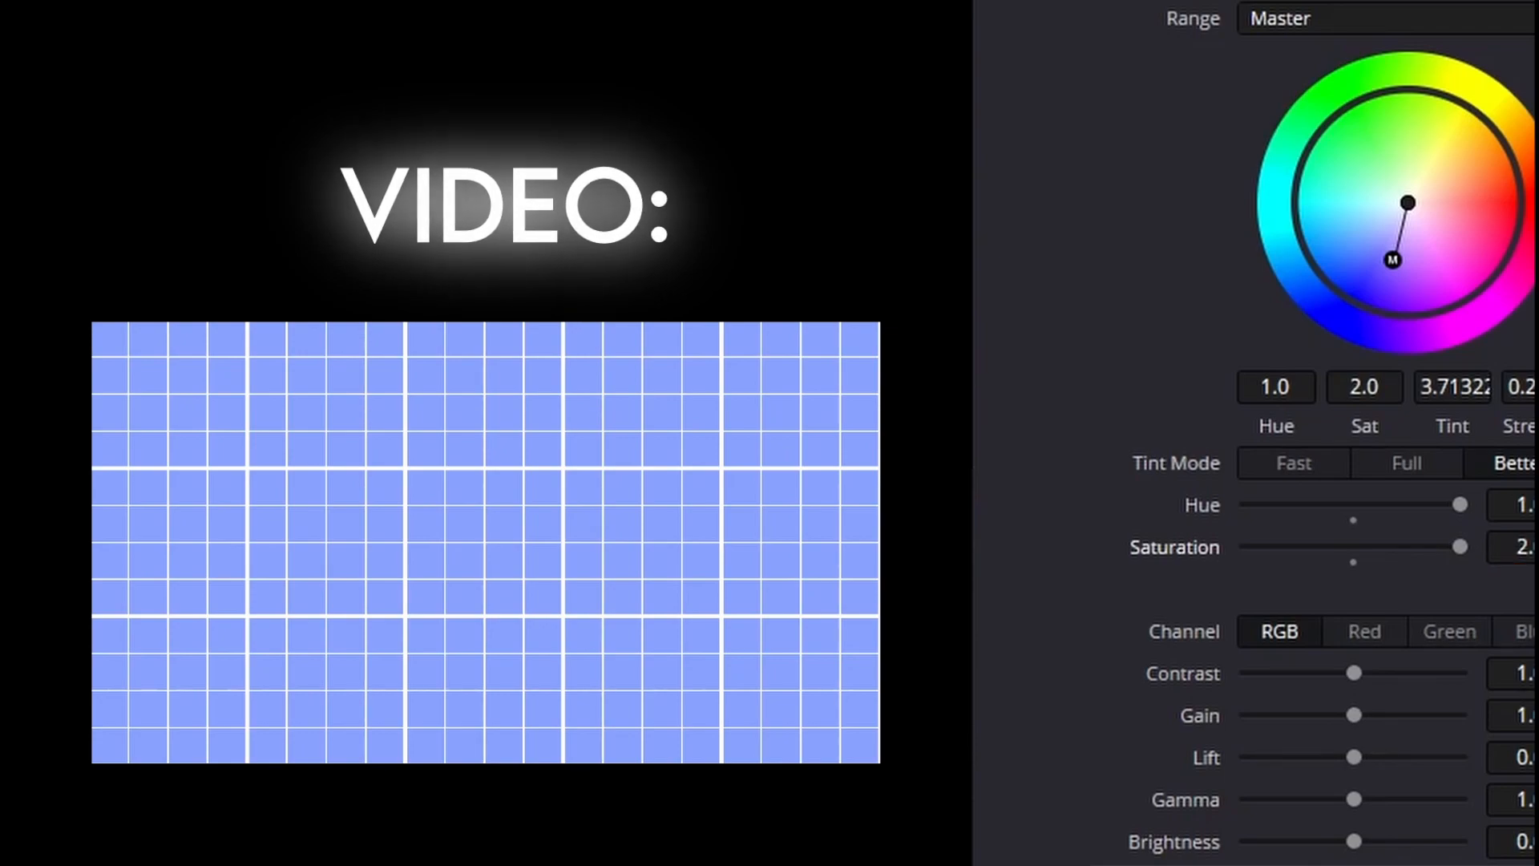
left_click_drag(1460, 546, 1244, 547)
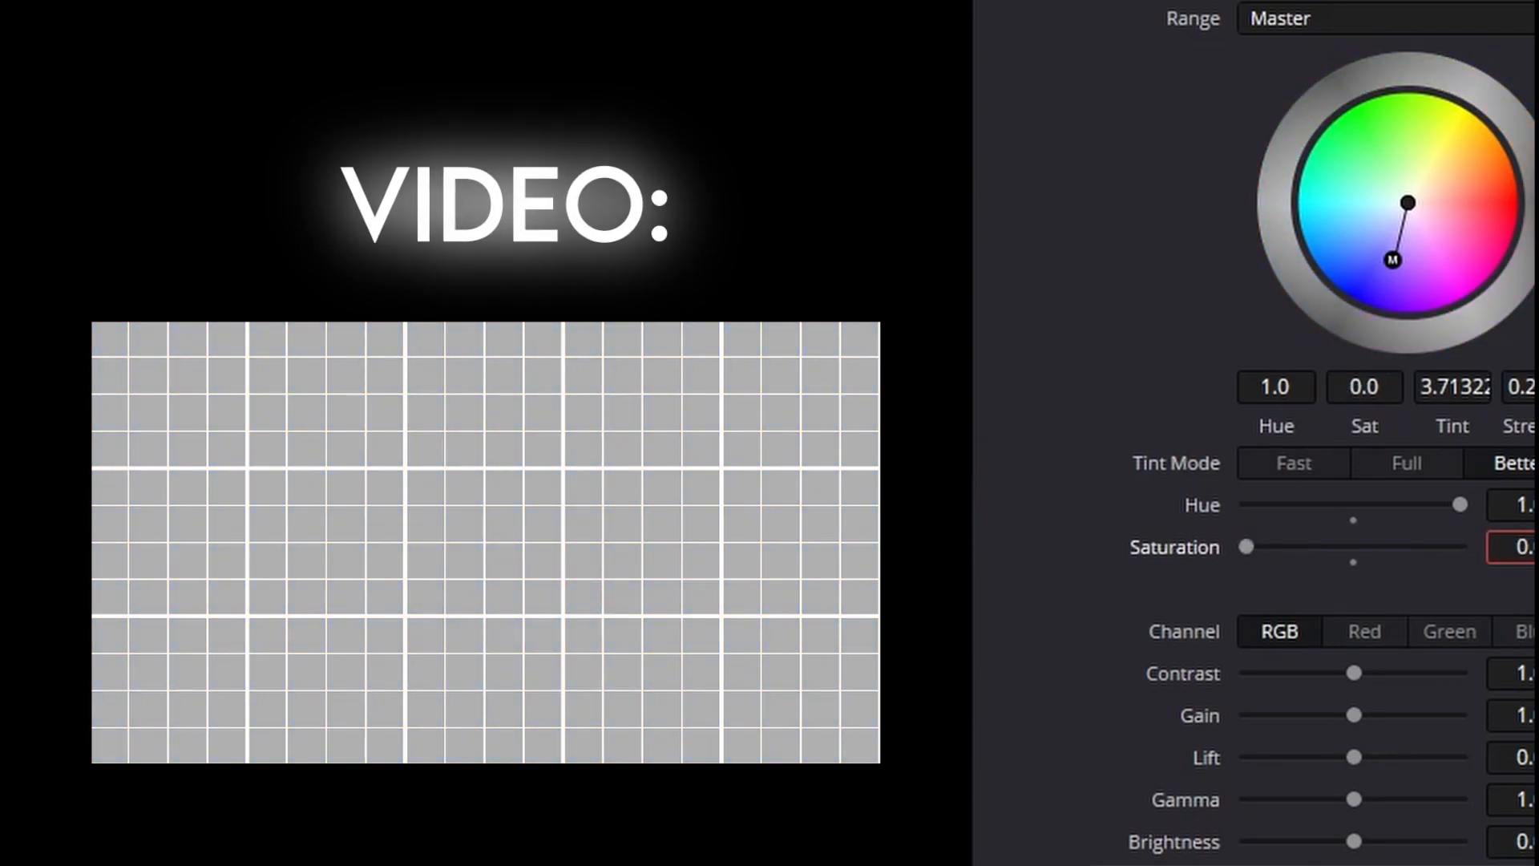
left_click_drag(1244, 546, 1377, 546)
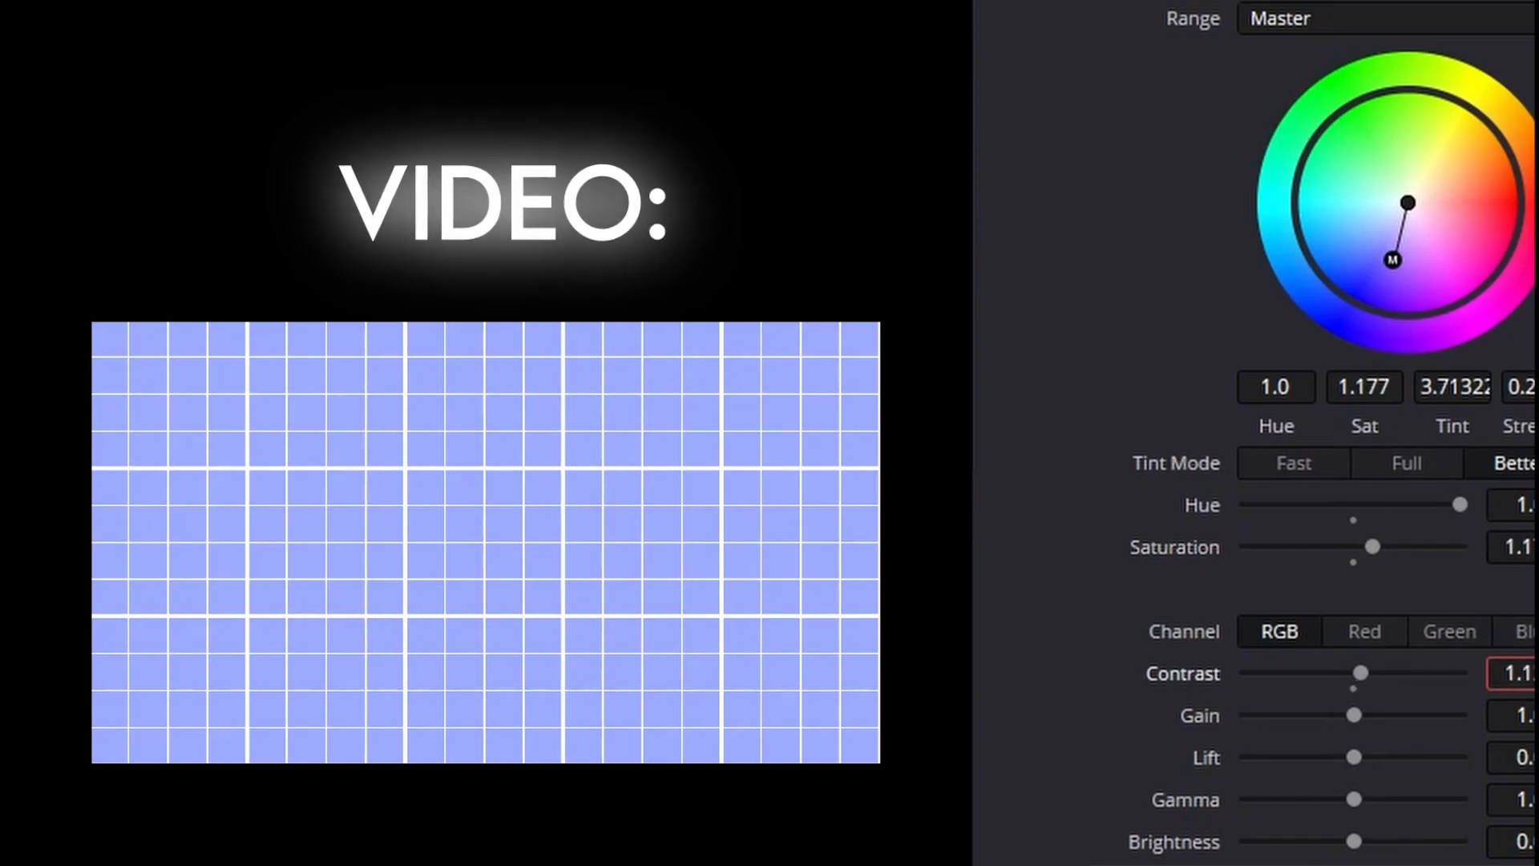
Raise the contrast, darken the lift, lower the gamma and nudge the brightness
left_click_drag(1359, 672, 1391, 672)
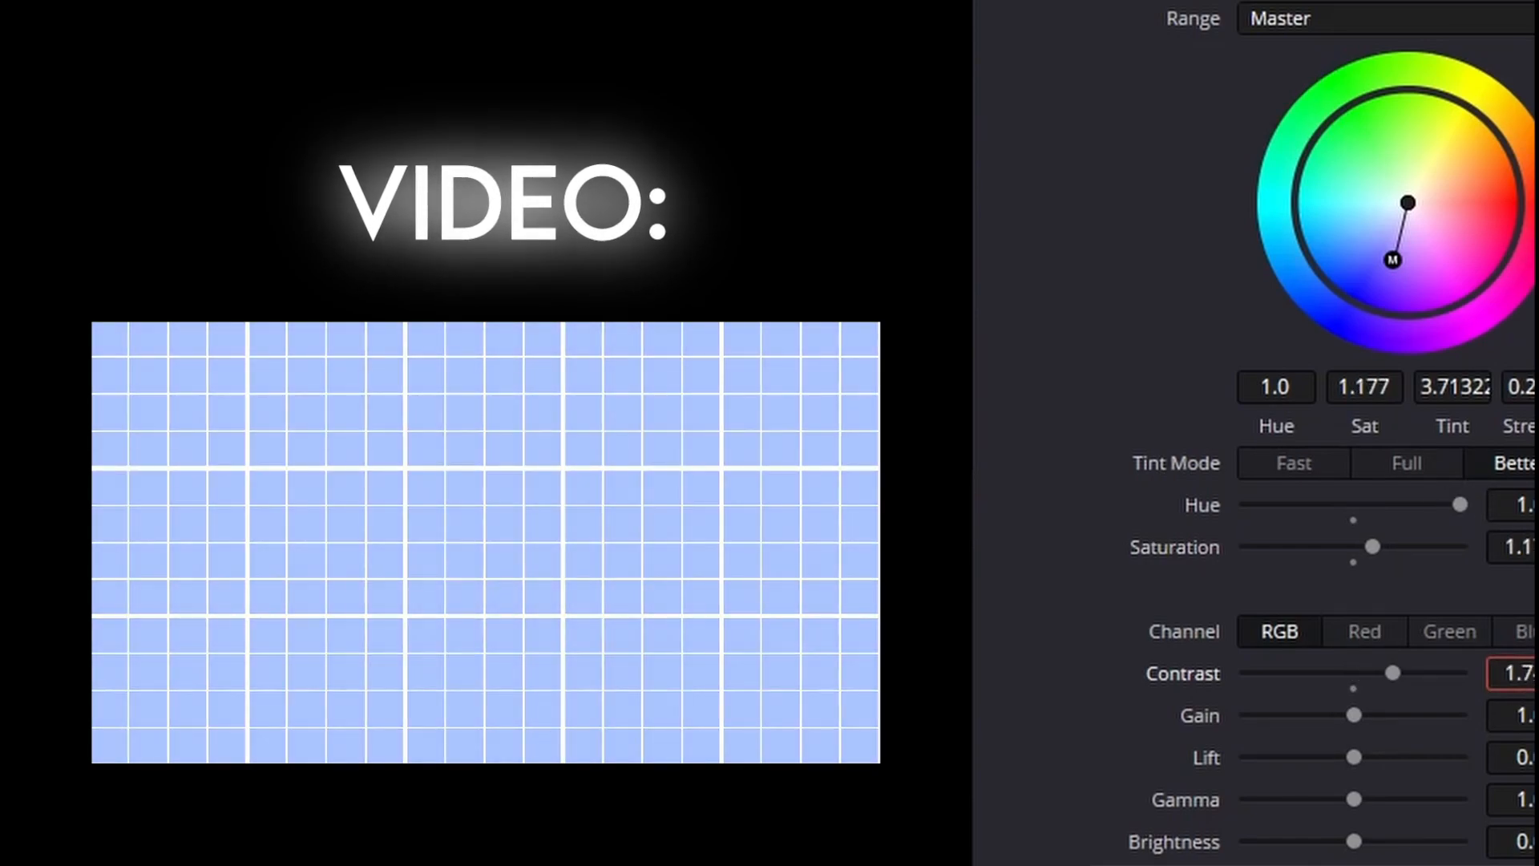
left_click_drag(1392, 671, 1362, 672)
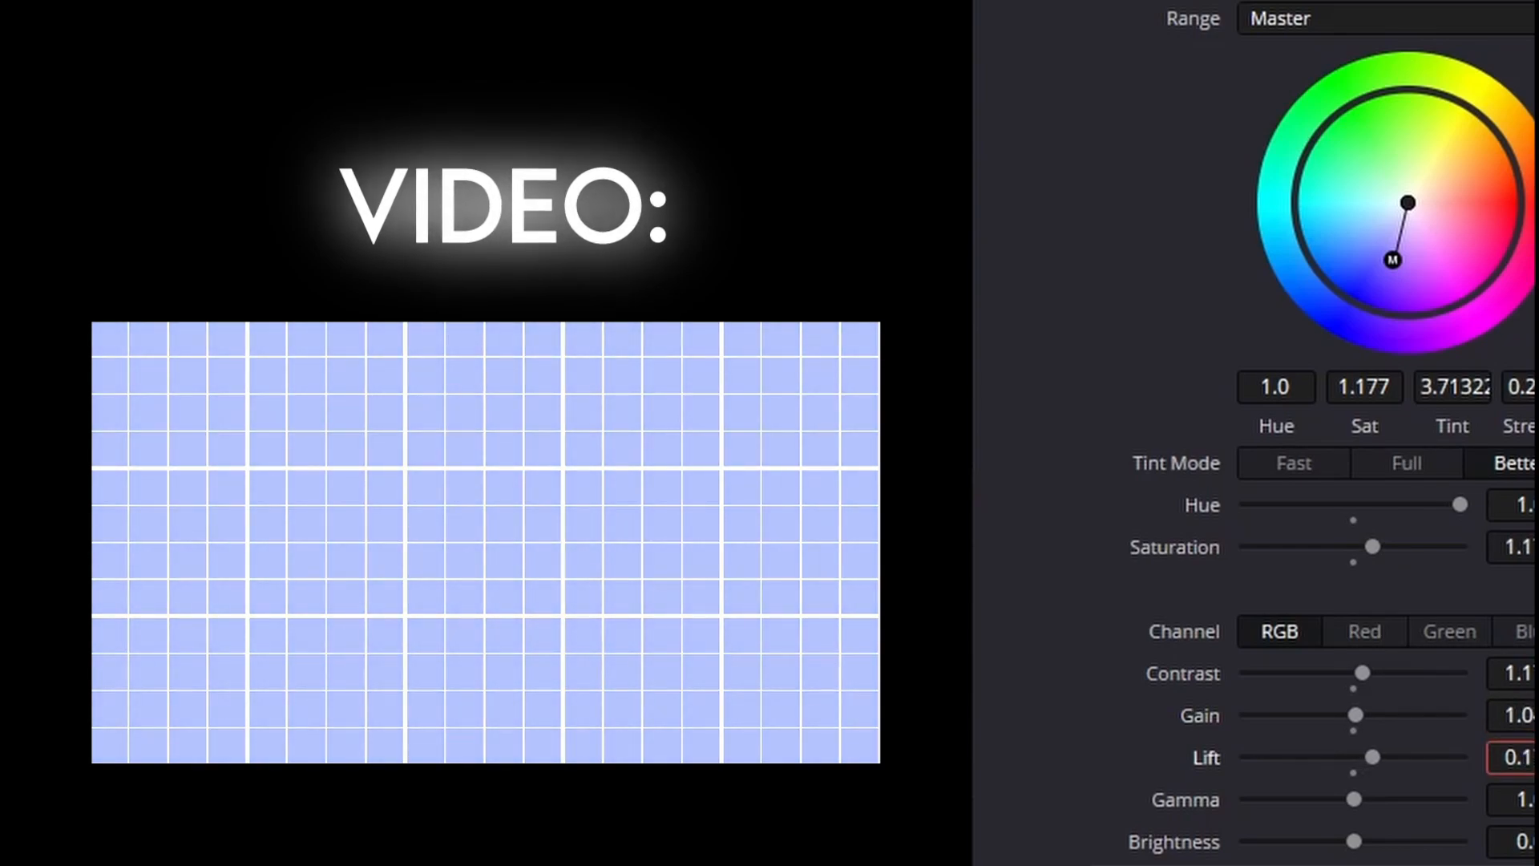
left_click_drag(1372, 756, 1332, 757)
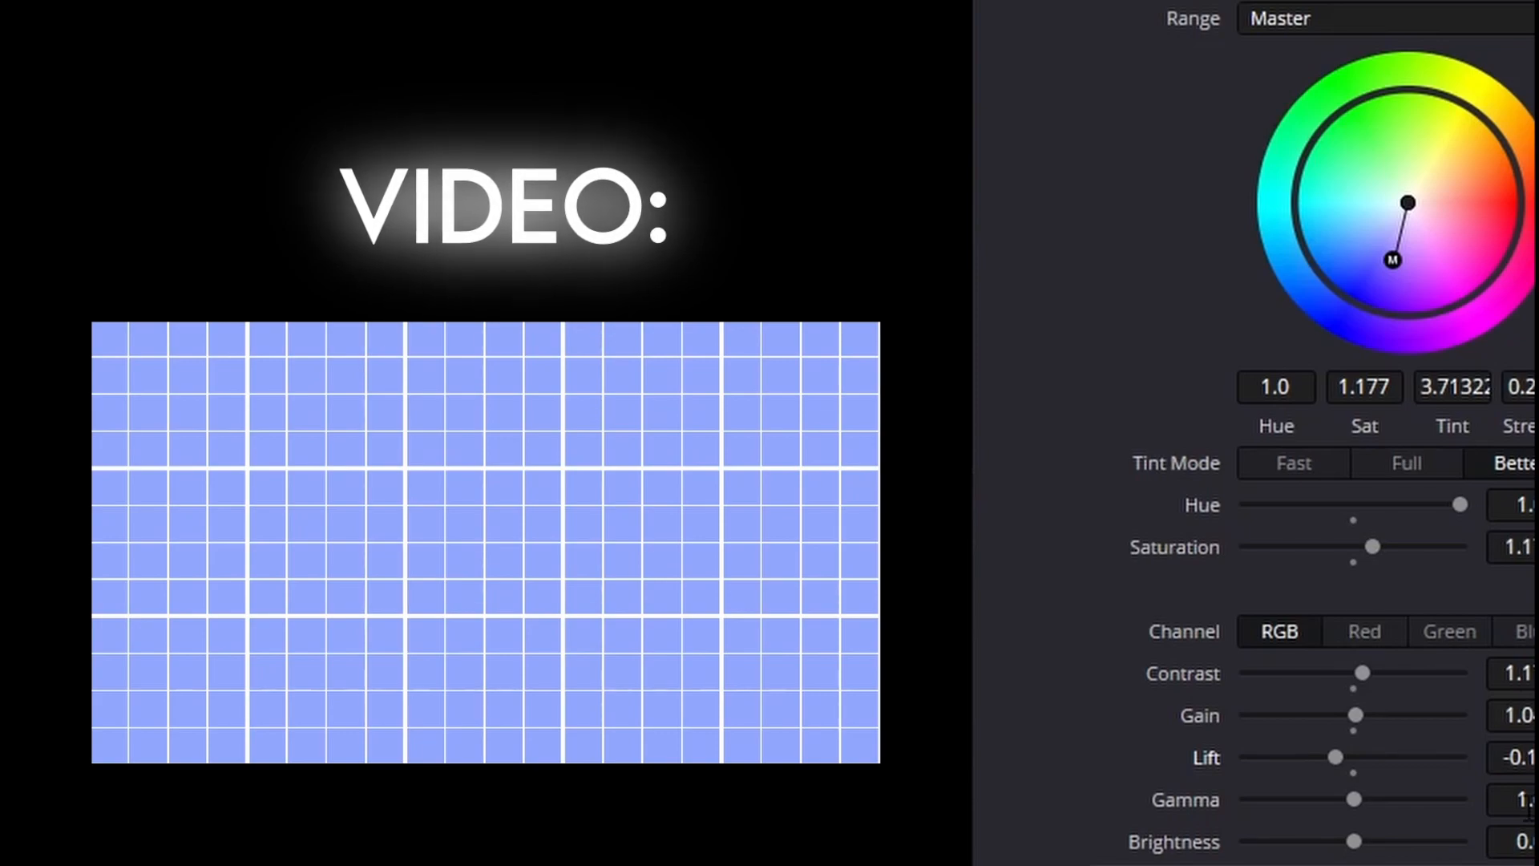
left_click_drag(1355, 799, 1352, 799)
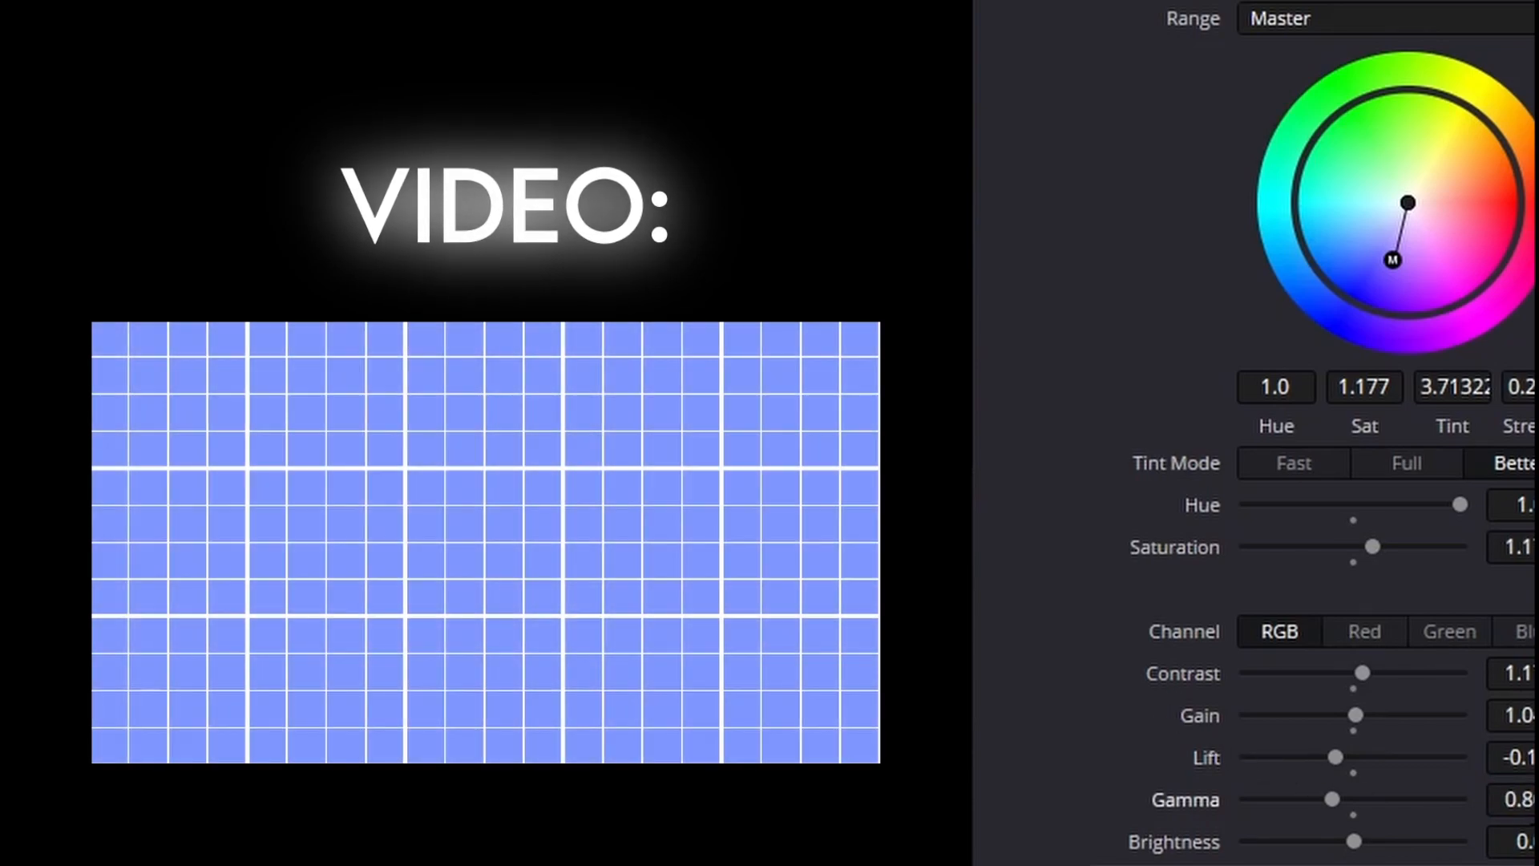
left_click(1520, 841)
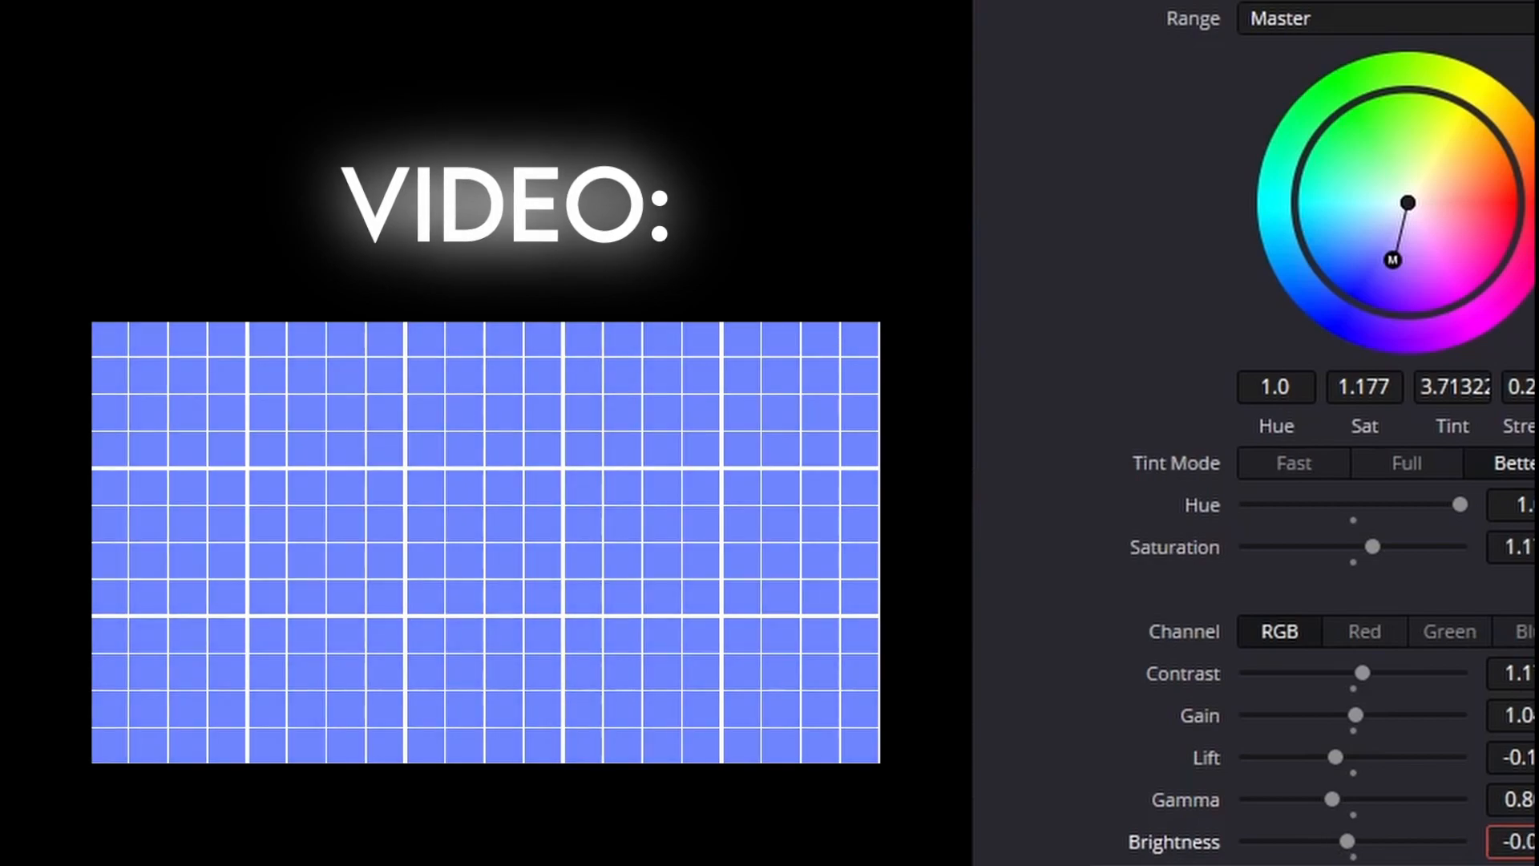
left_click_drag(1342, 840, 1372, 841)
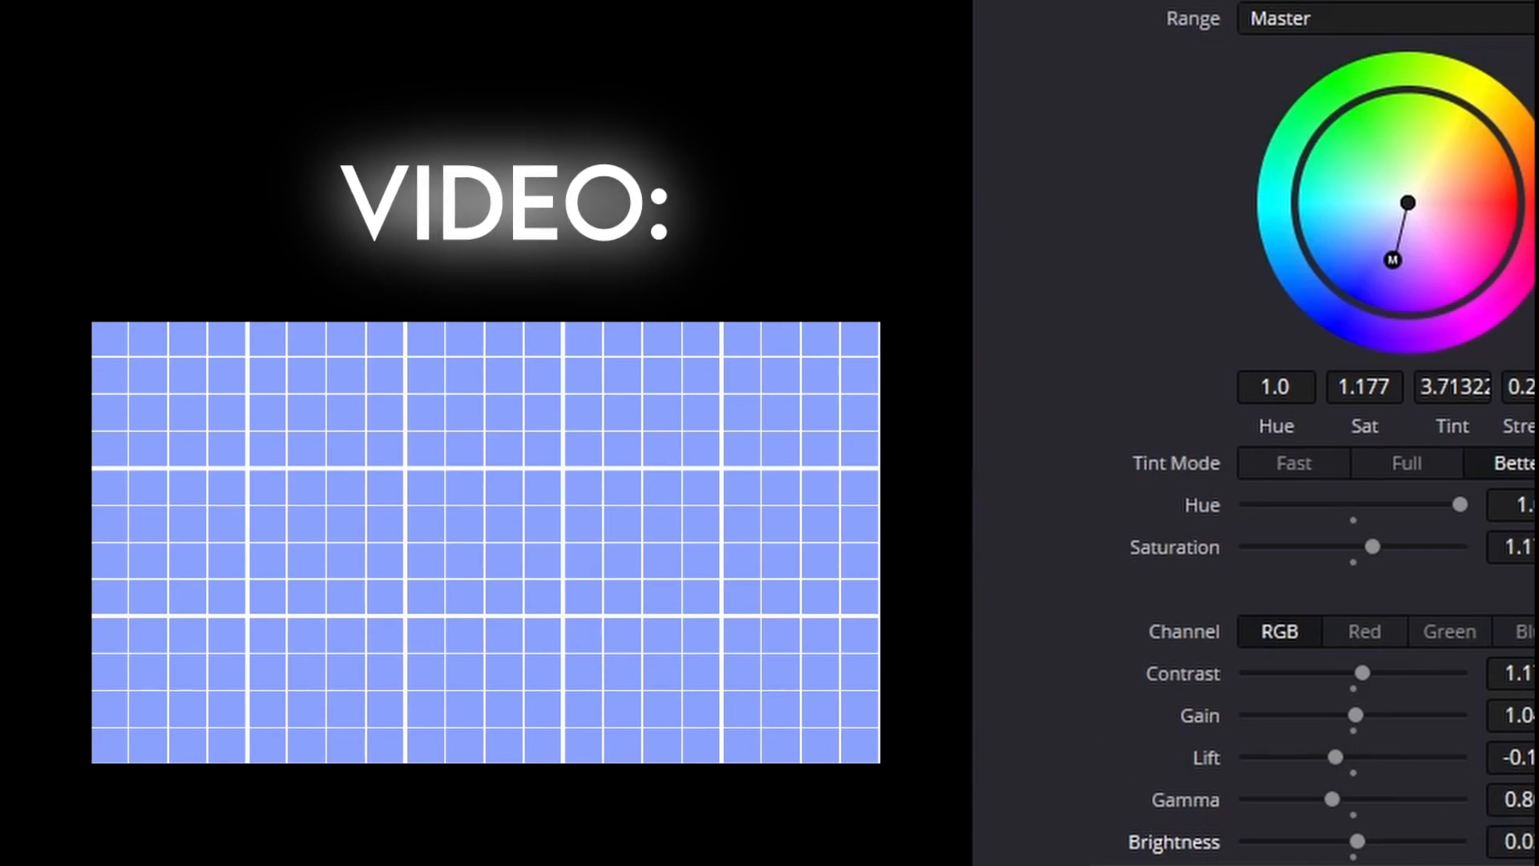
left_click(1516, 841)
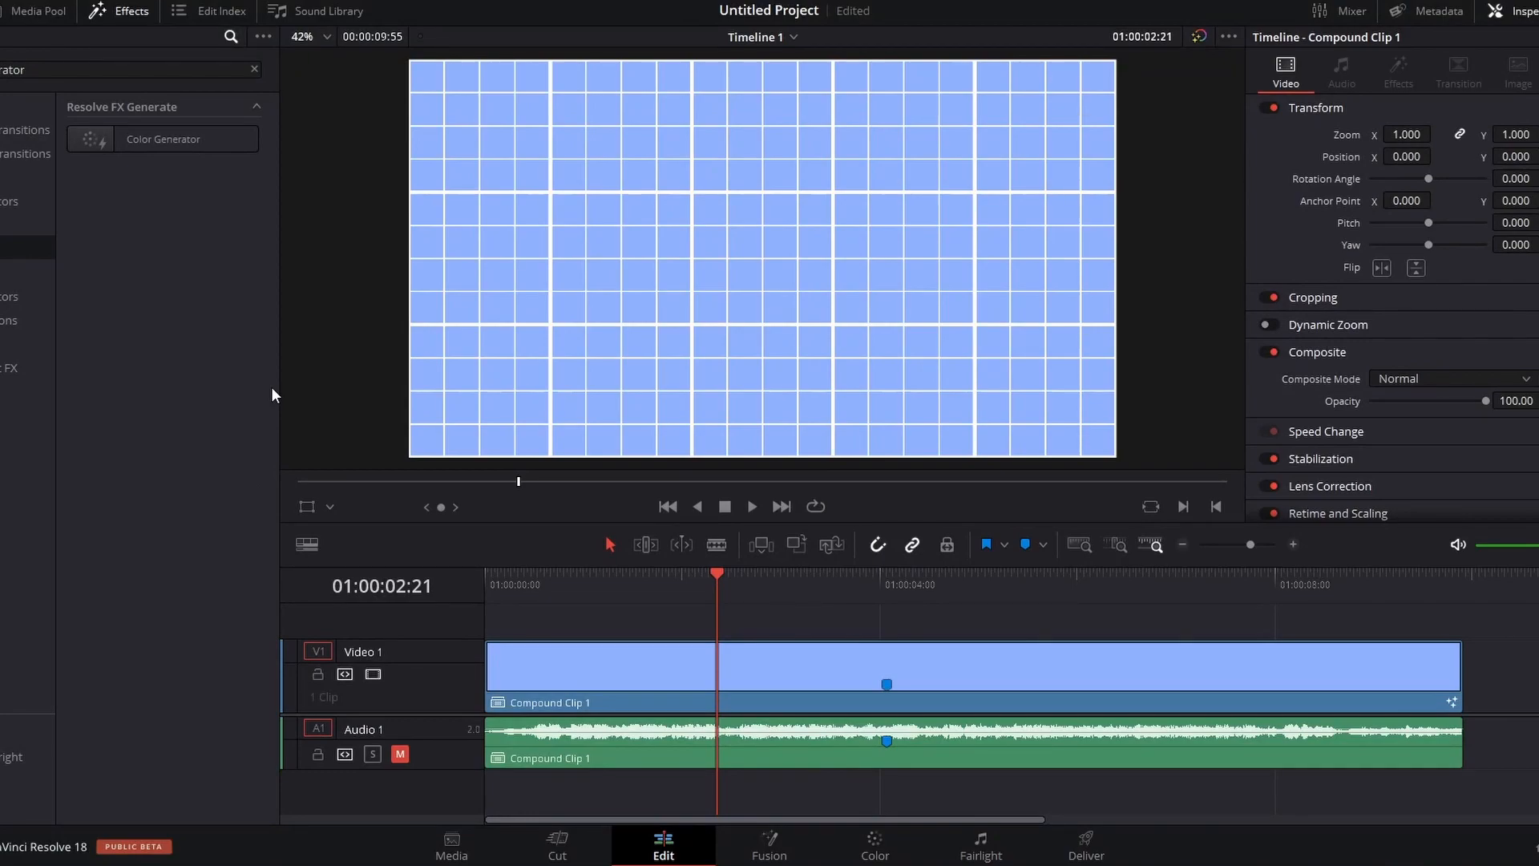
mouse_move(306, 281)
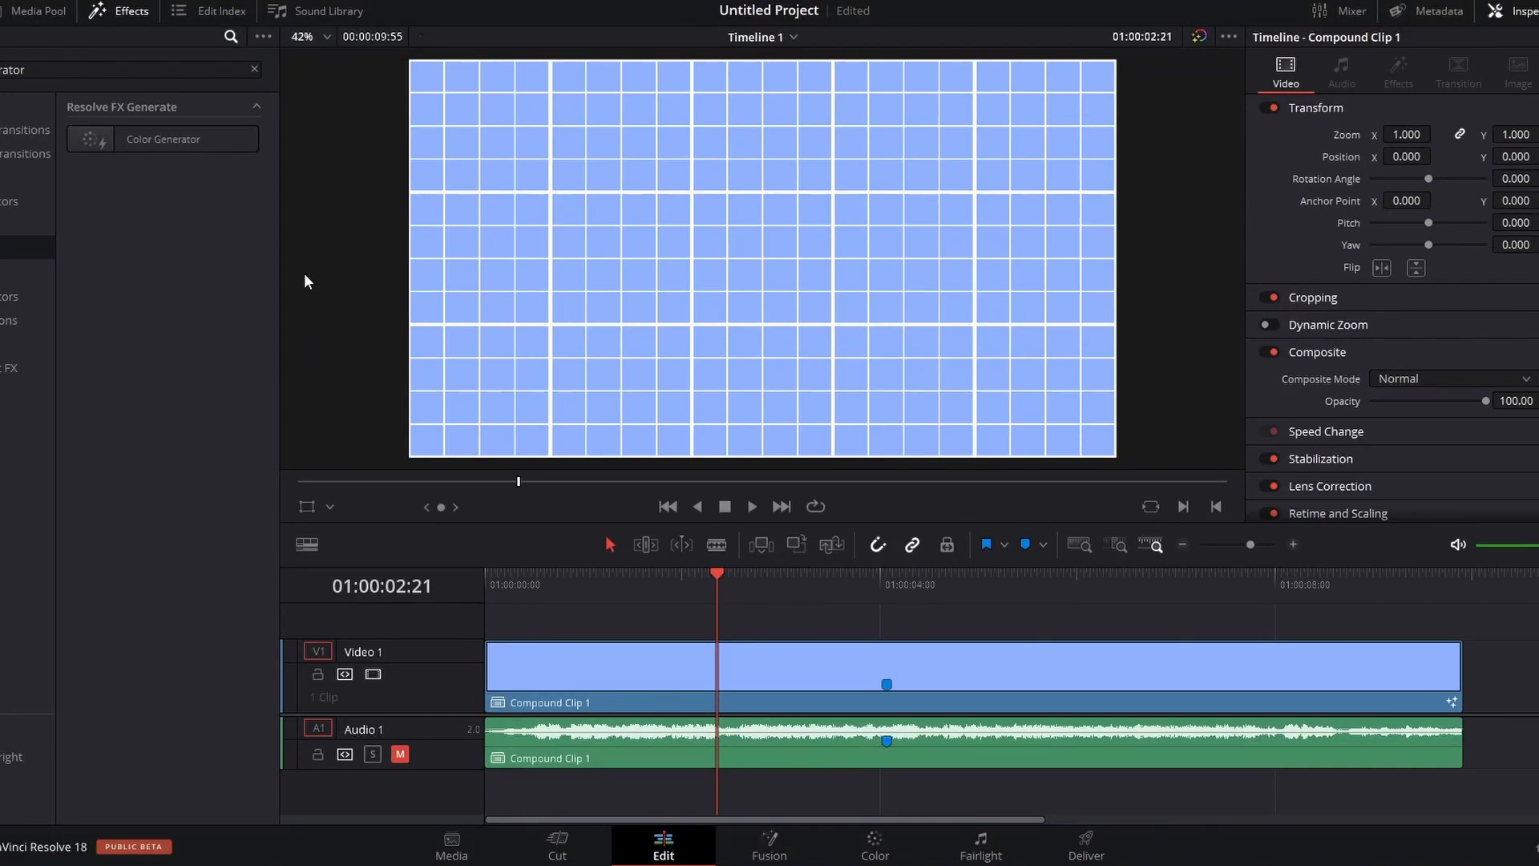
mouse_move(215, 174)
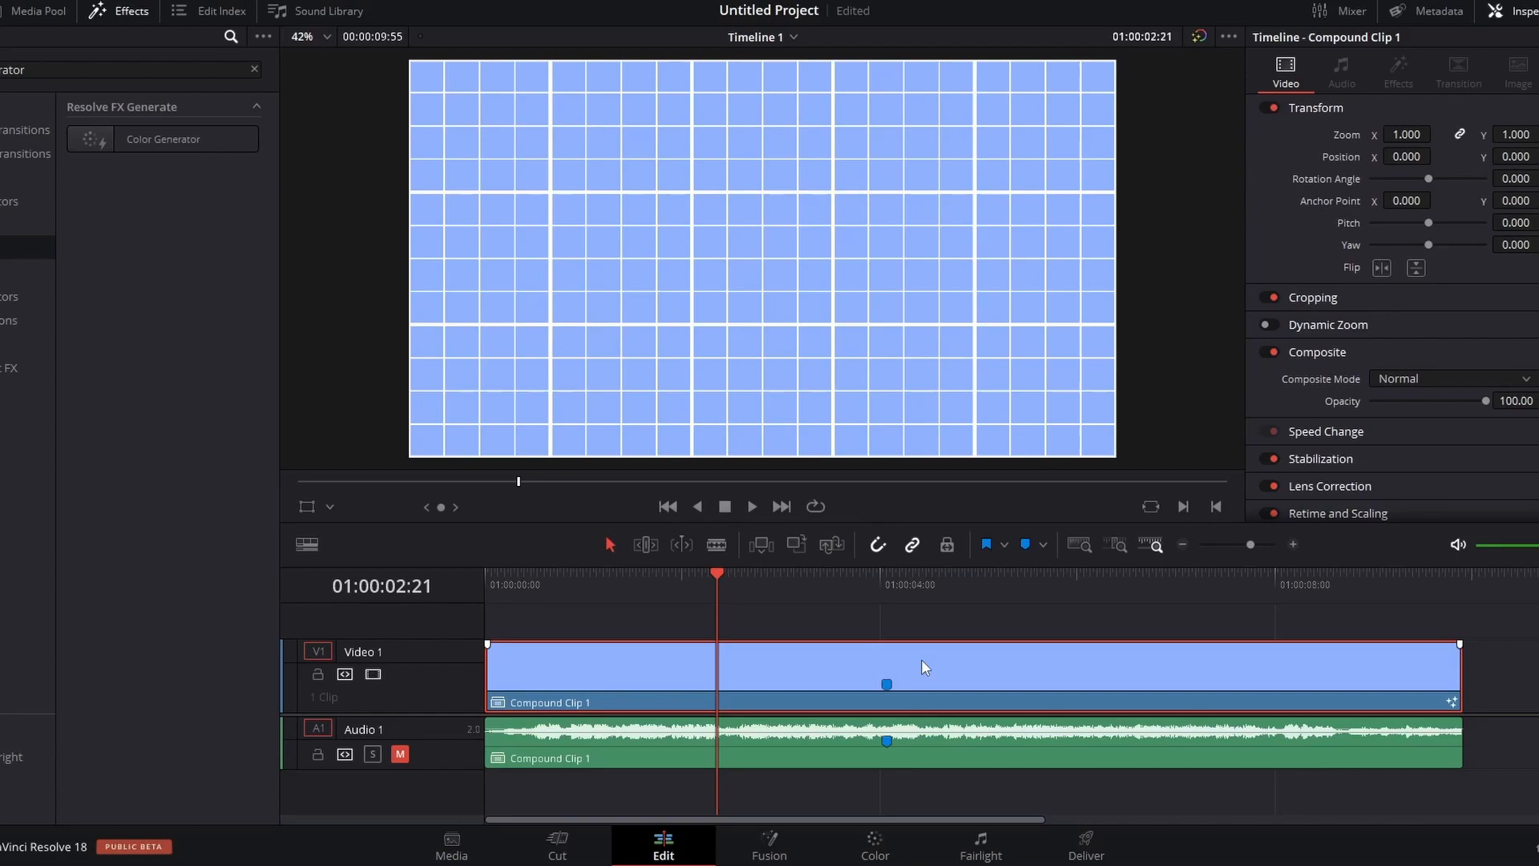
mouse_move(903, 674)
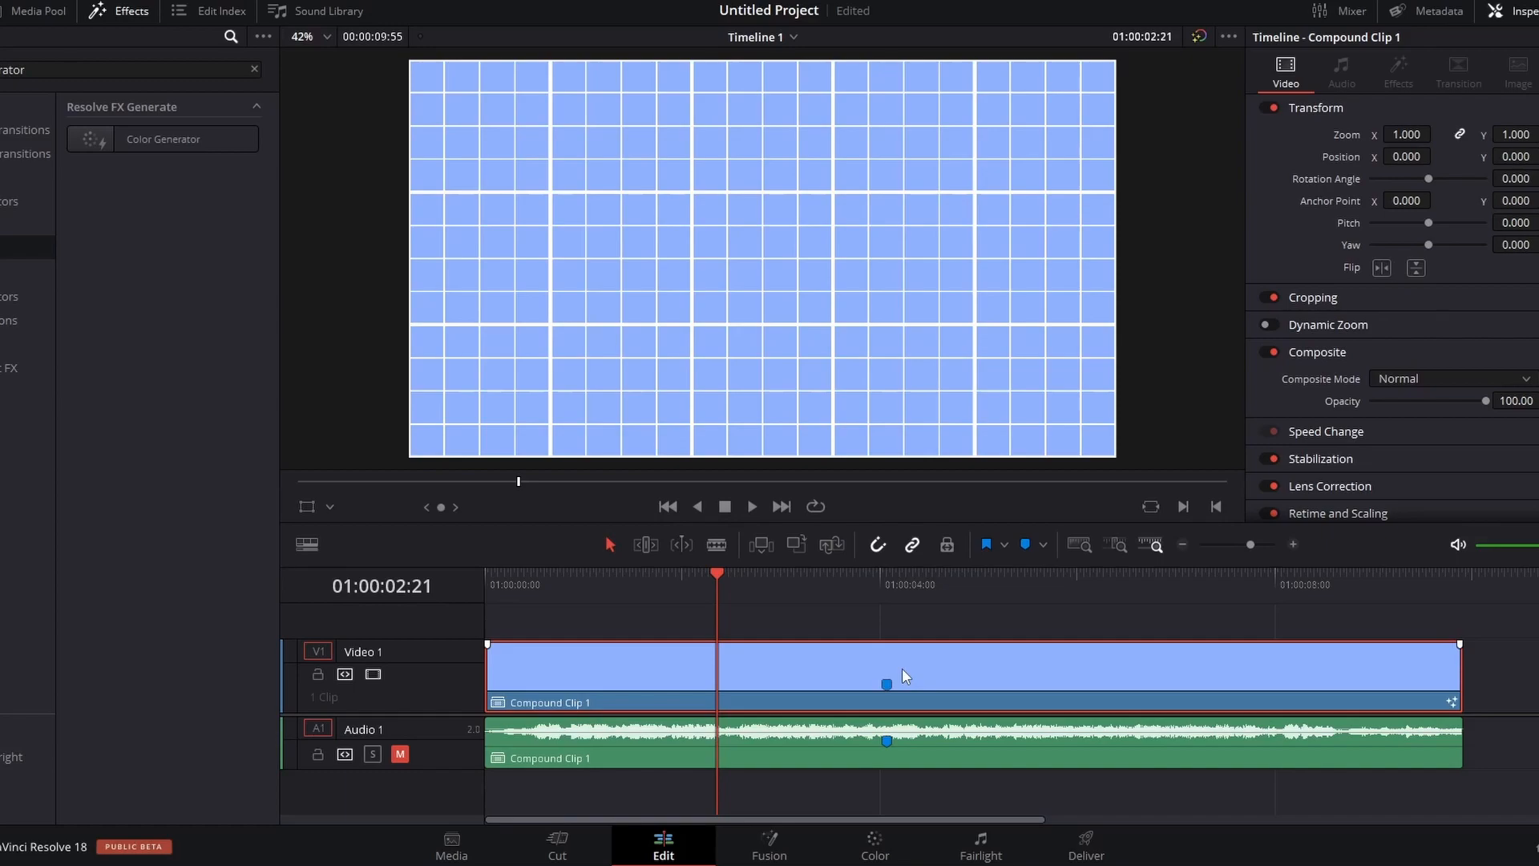
mouse_move(274, 306)
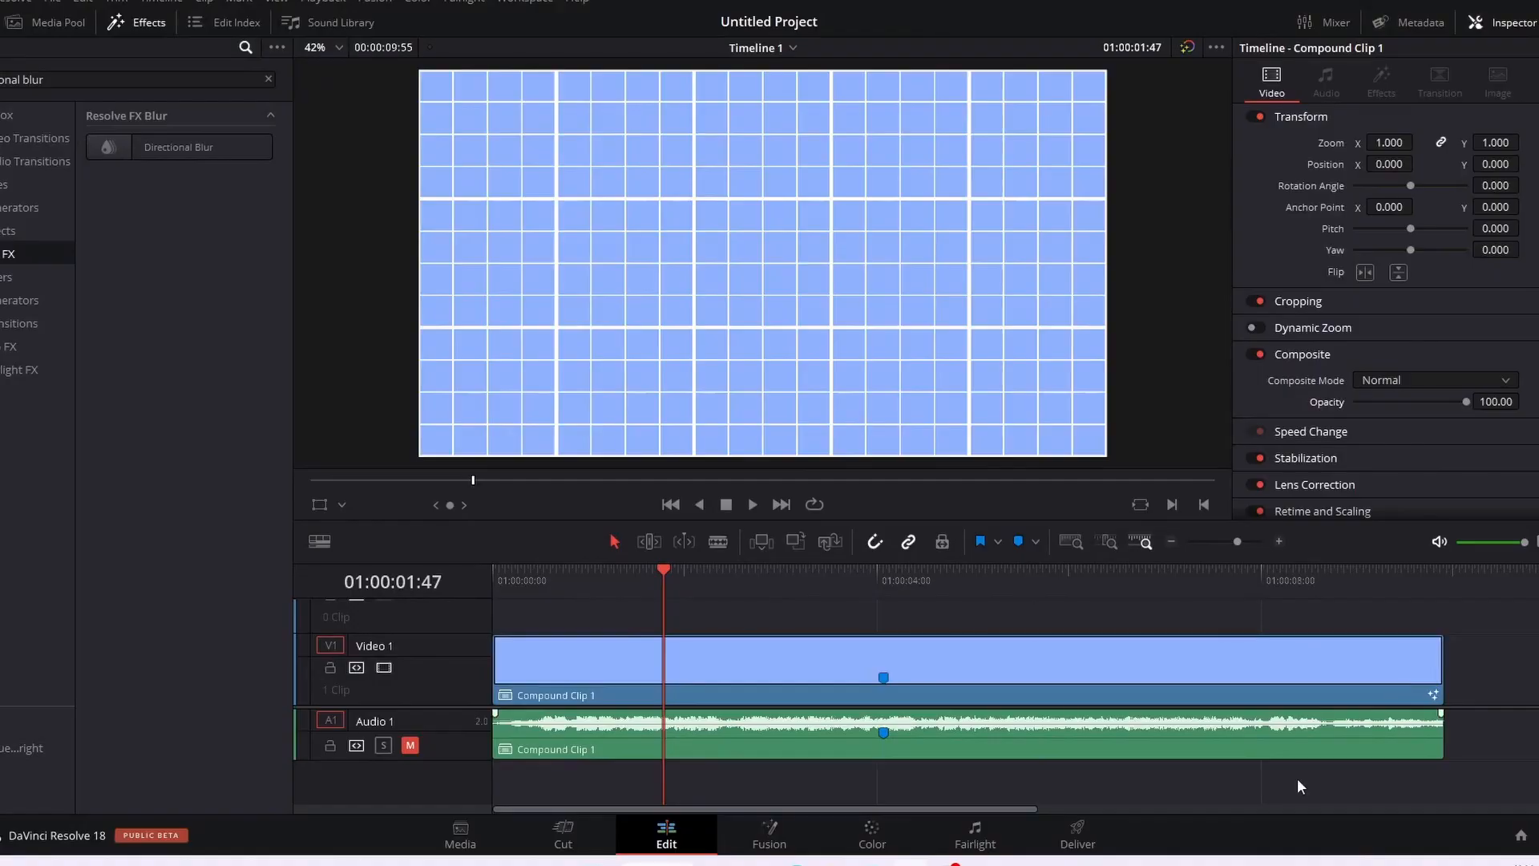
mouse_move(1227, 608)
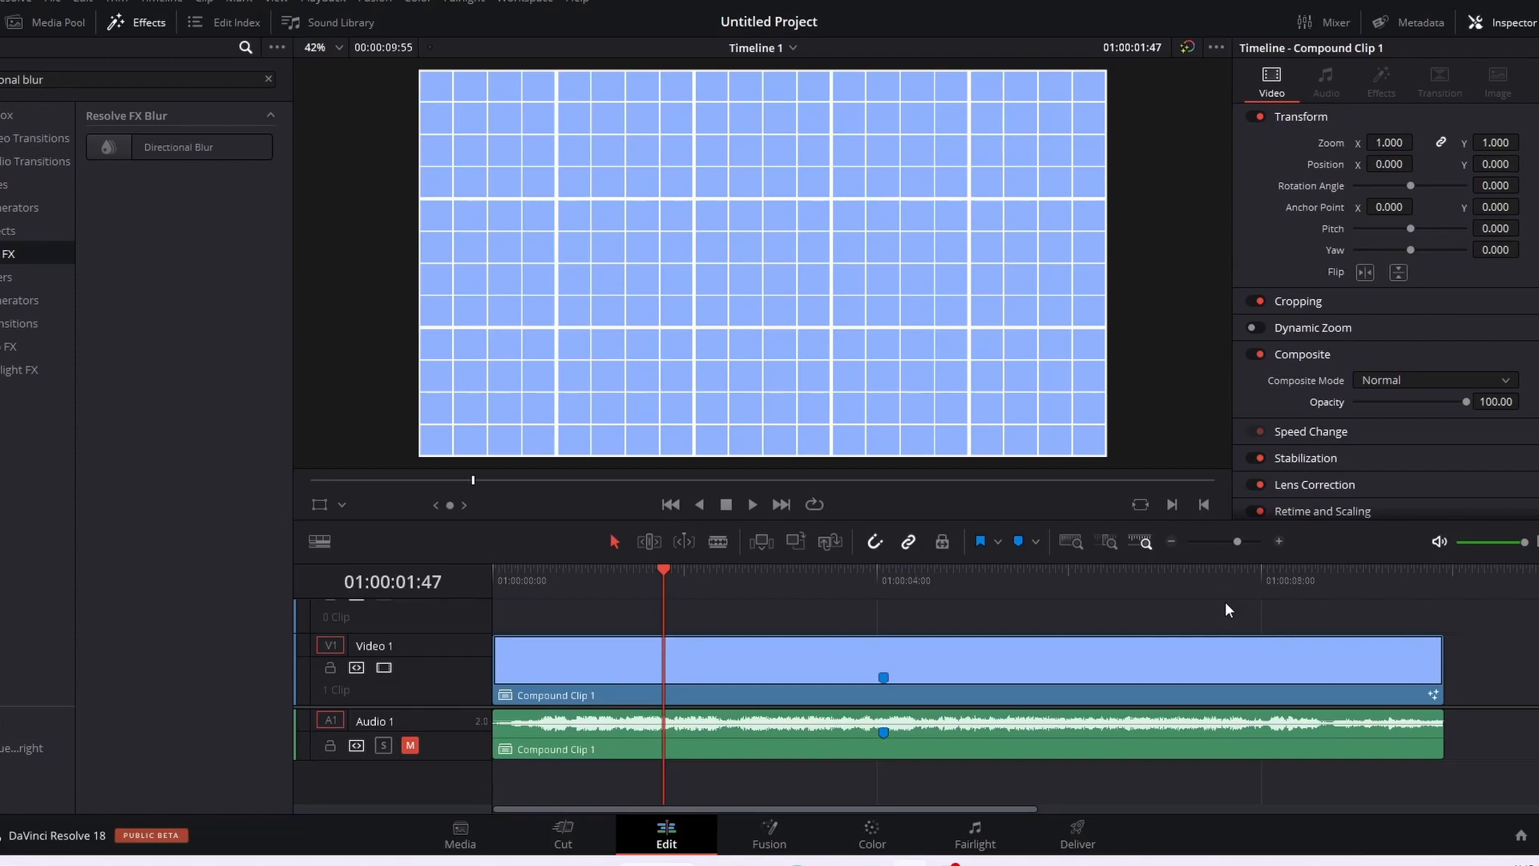
mouse_move(364, 125)
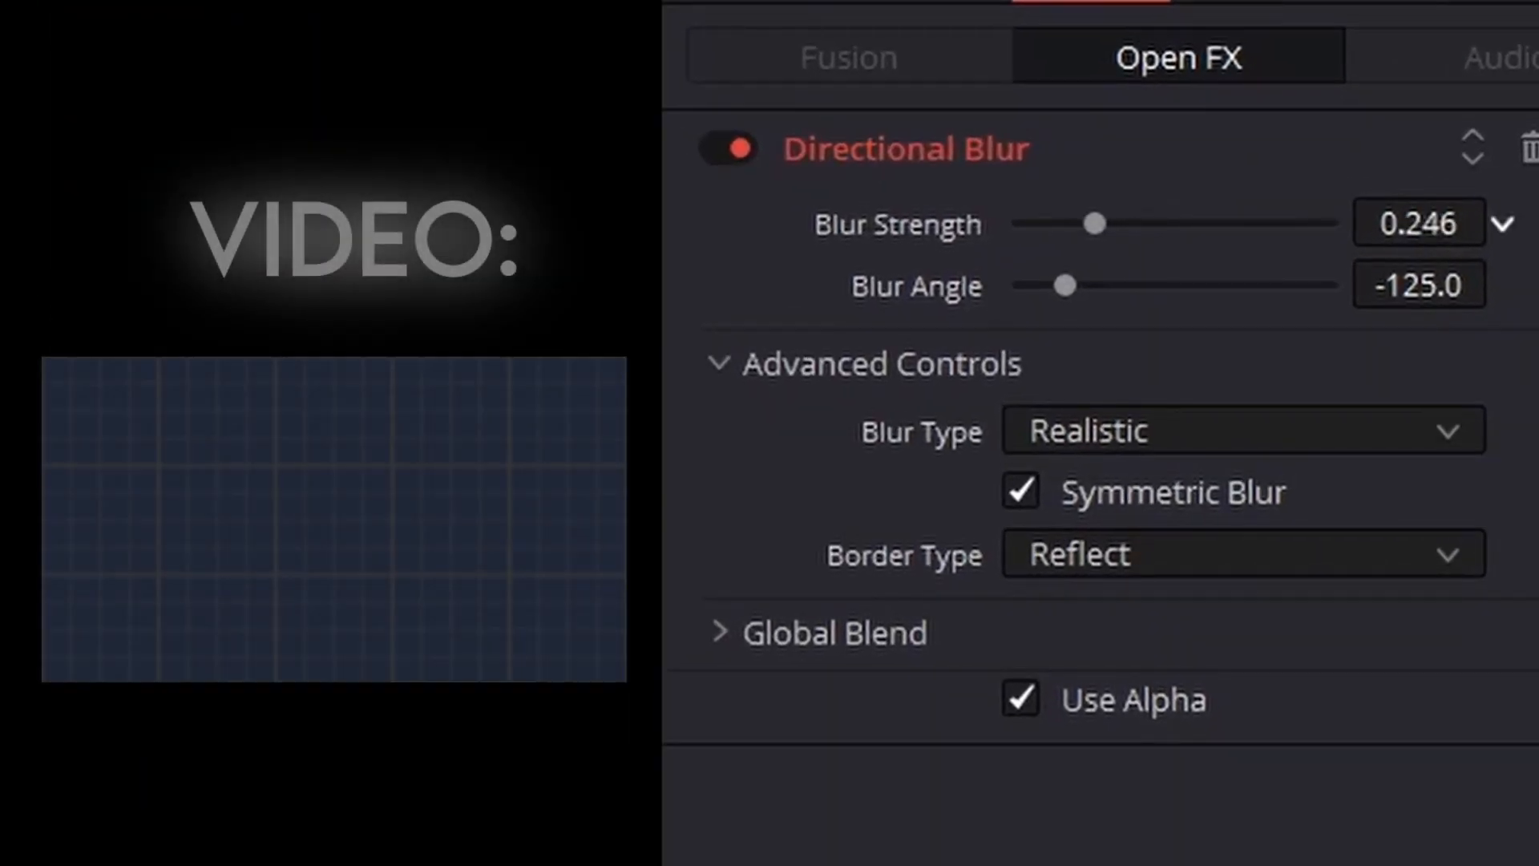
Keyframe Directional Blur strength up, down, up again, then back to 0.000
left_click_drag(1096, 223, 1150, 224)
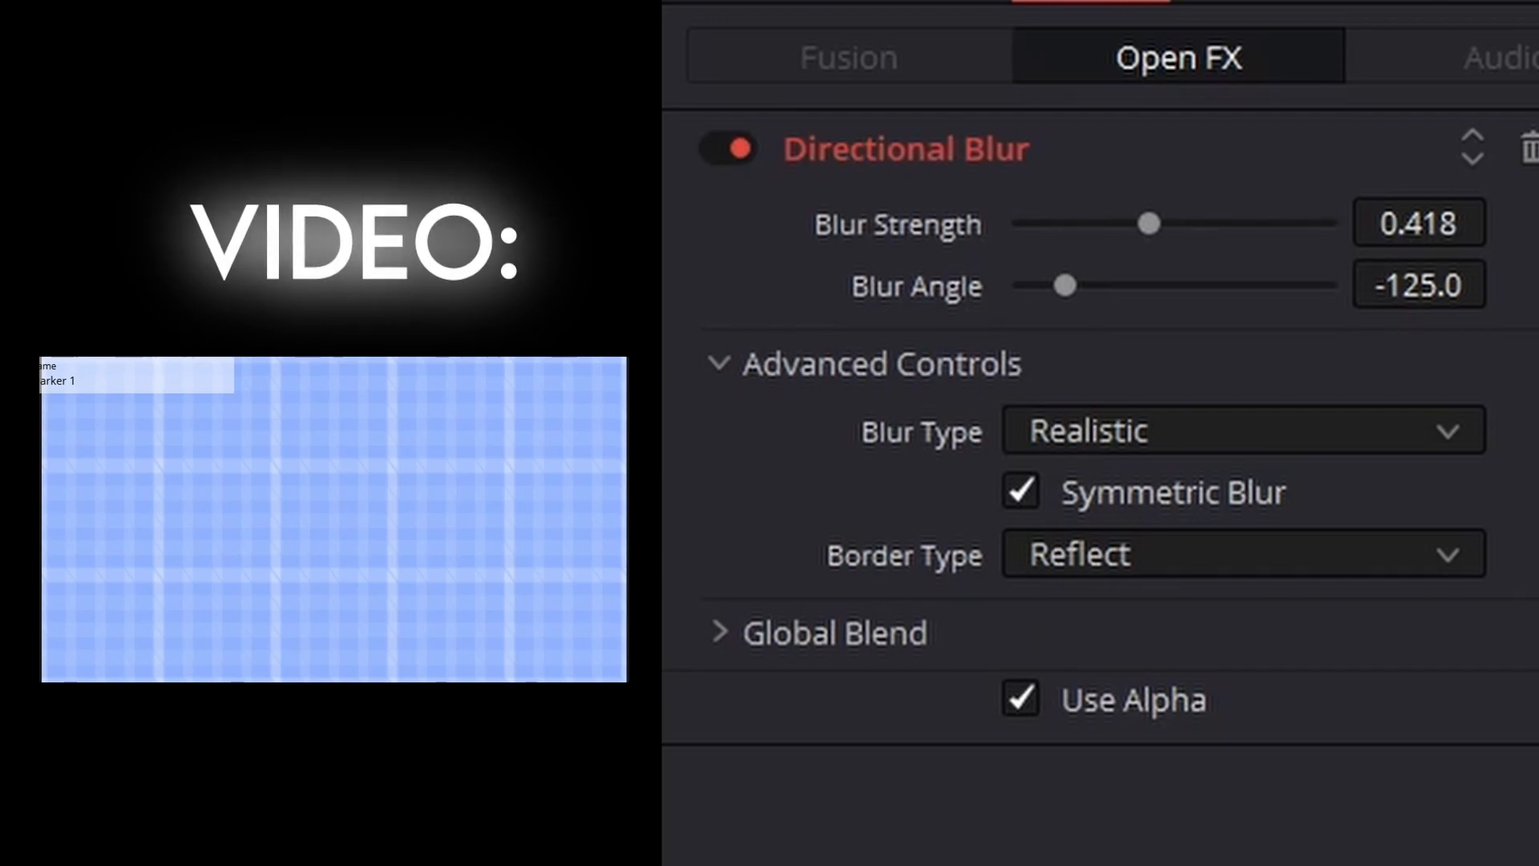
left_click_drag(1150, 223, 1099, 224)
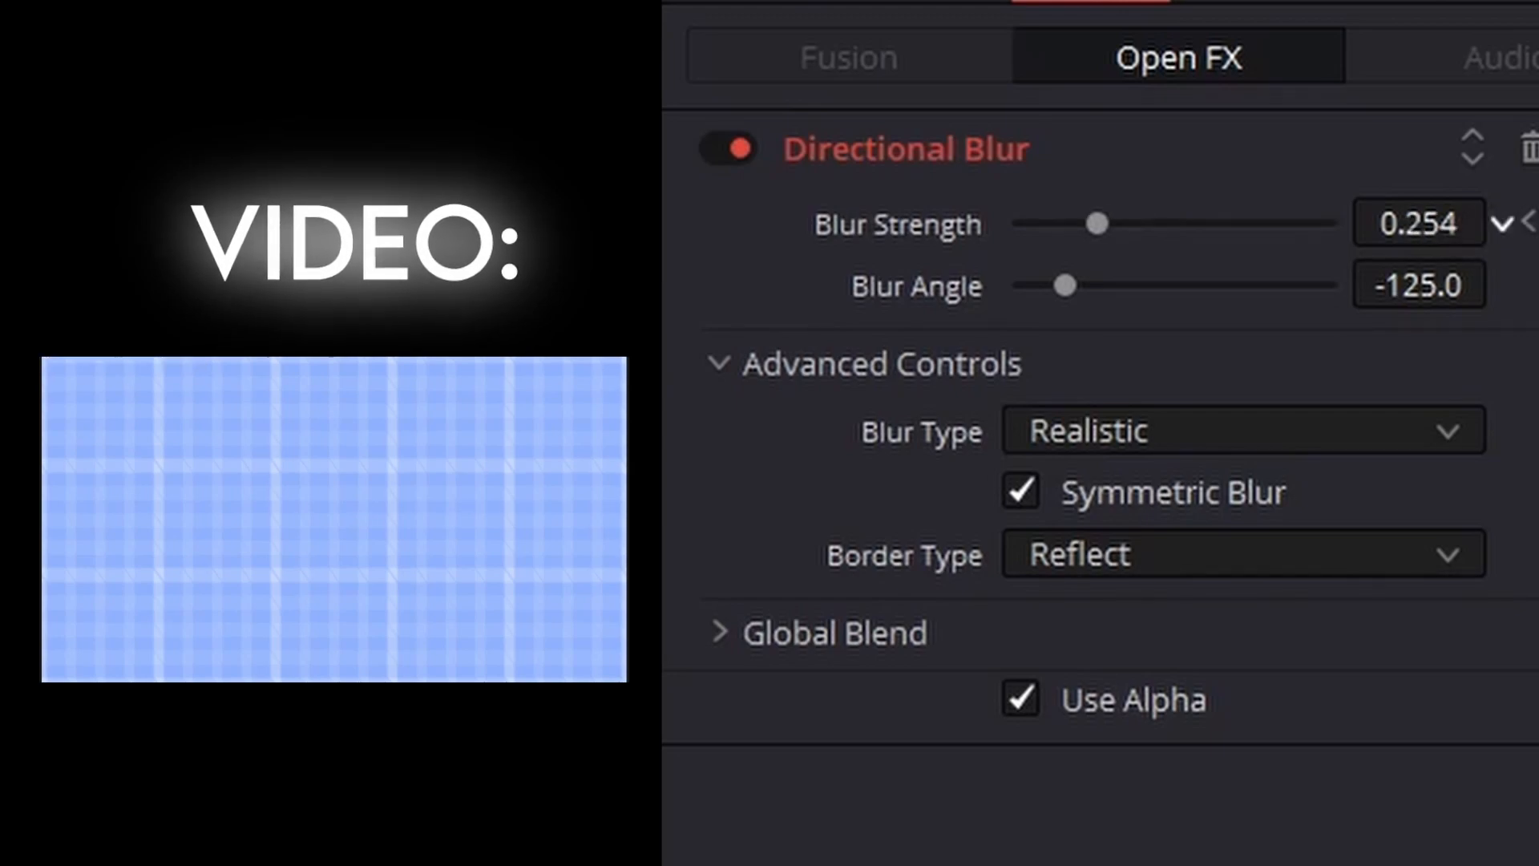
left_click_drag(1097, 224, 1148, 223)
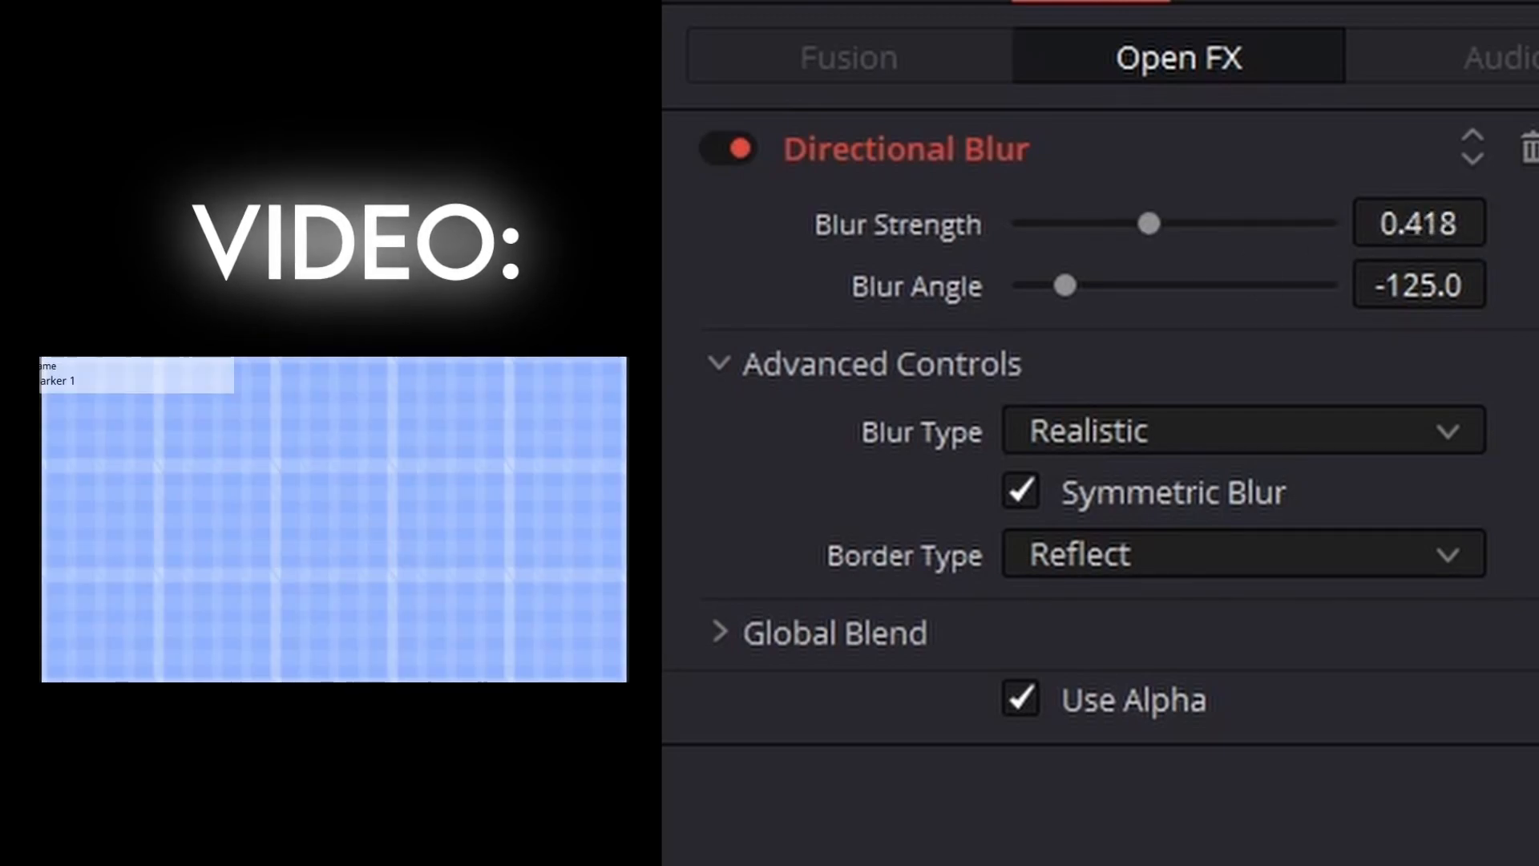
left_click_drag(1150, 223, 1016, 223)
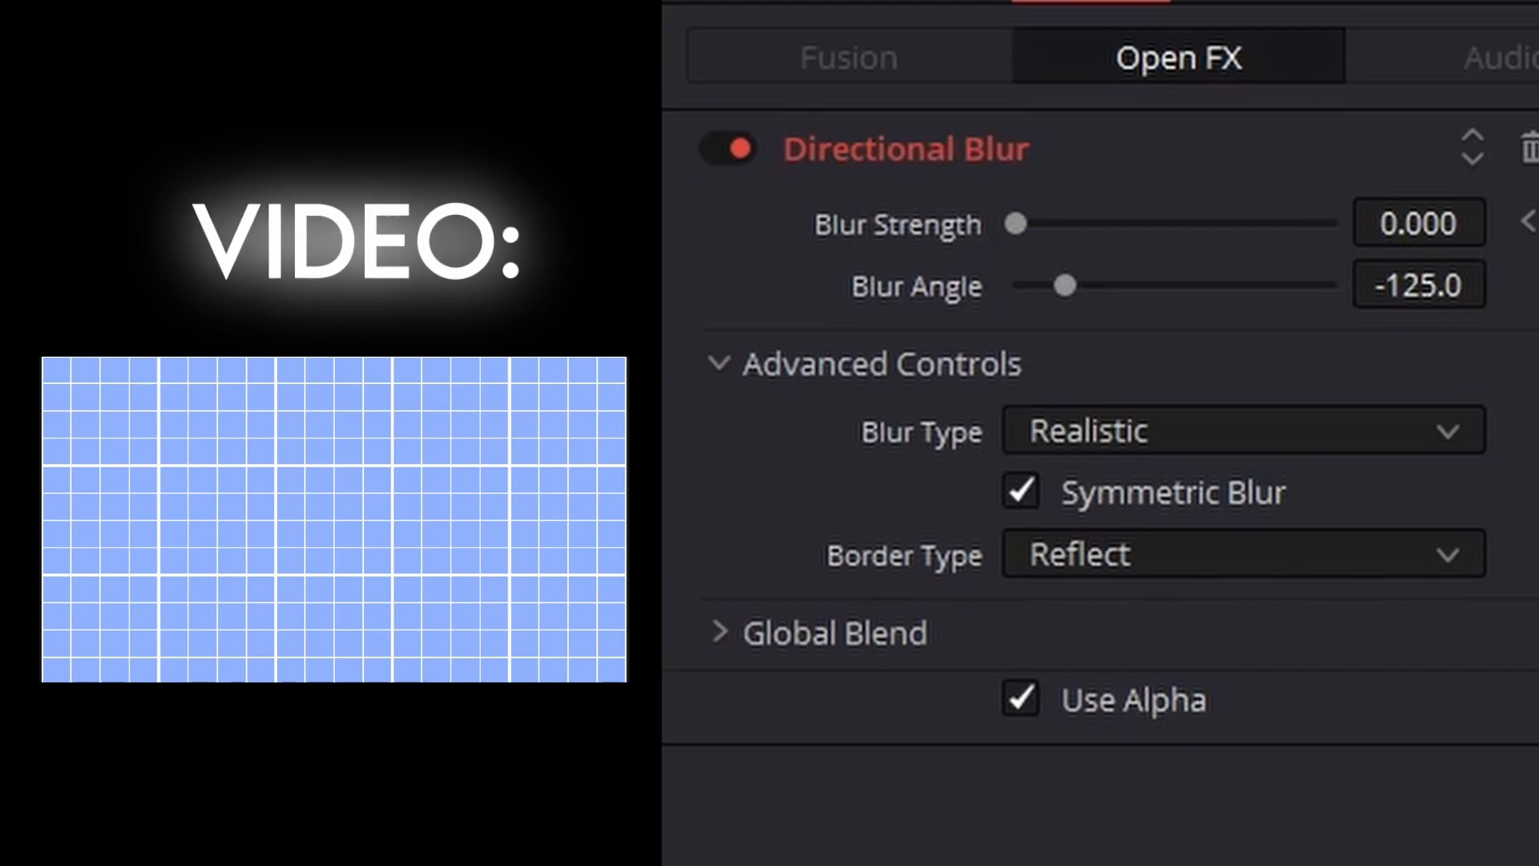